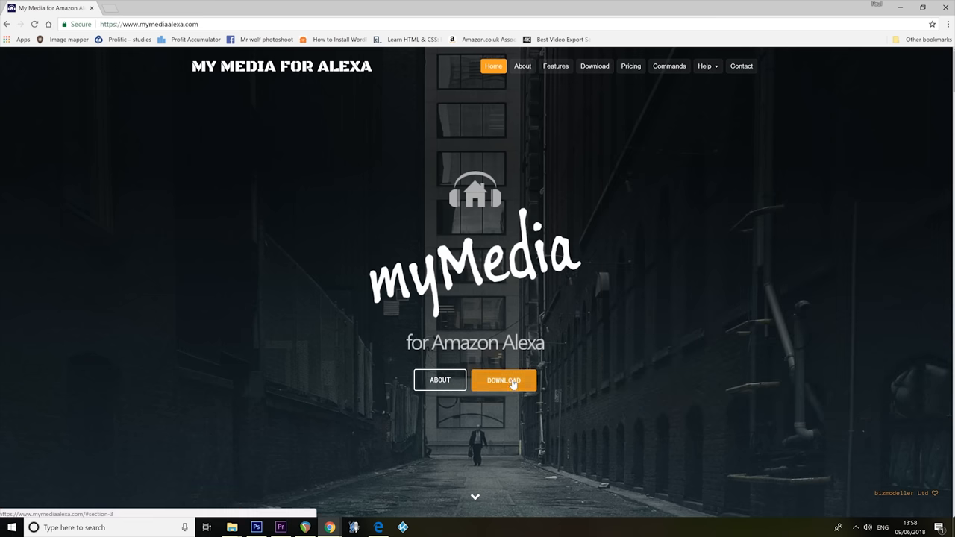
- Request the My Media for Alexa Windows 64-bit installer from the Download section
click(503, 381)
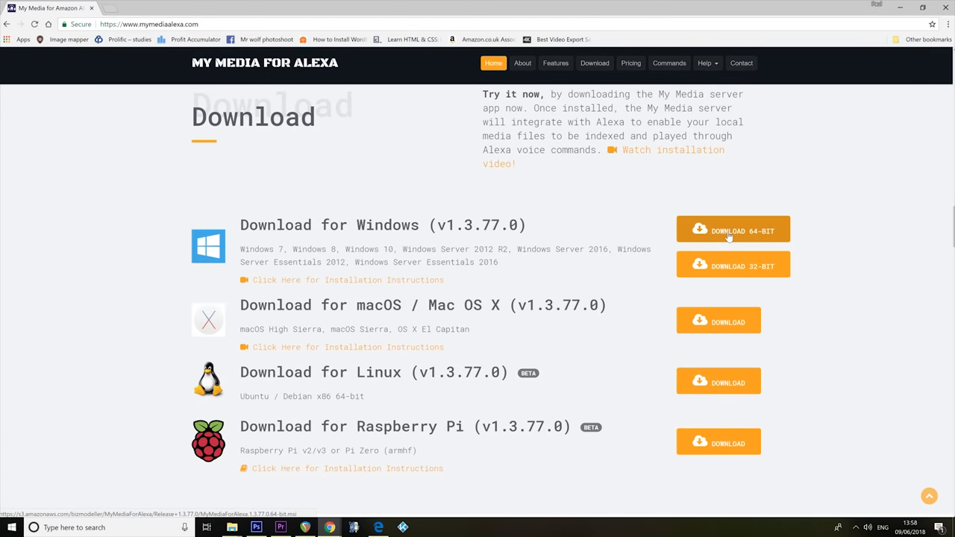
click(733, 230)
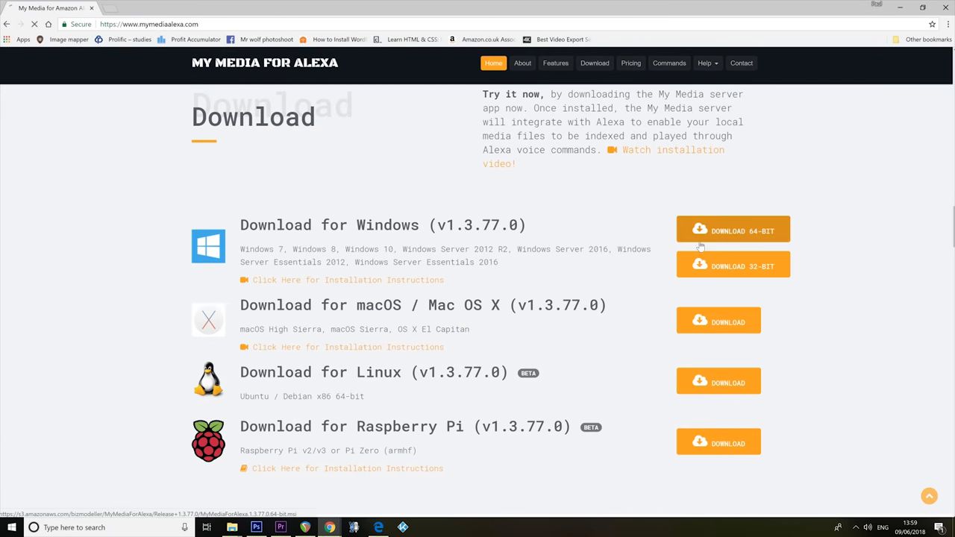
click(733, 230)
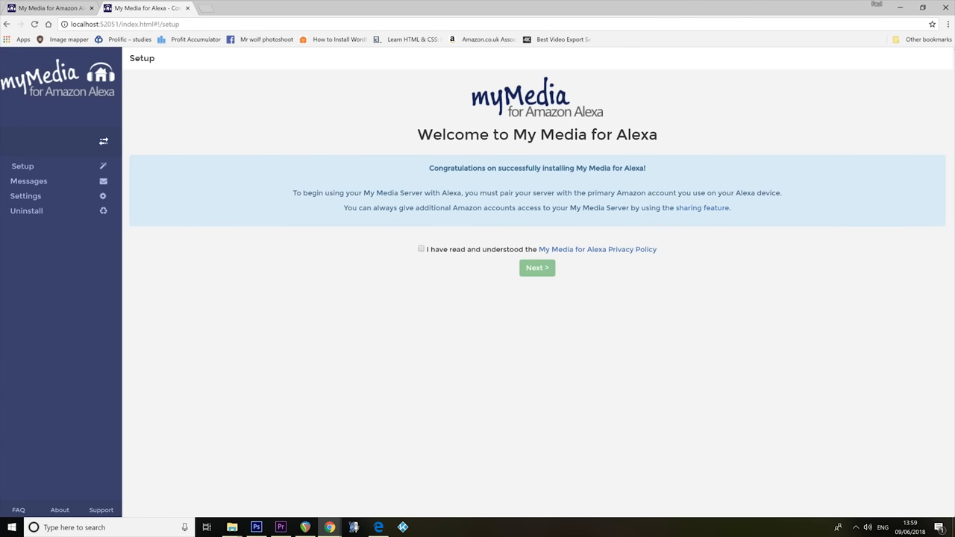
mouse_move(534, 185)
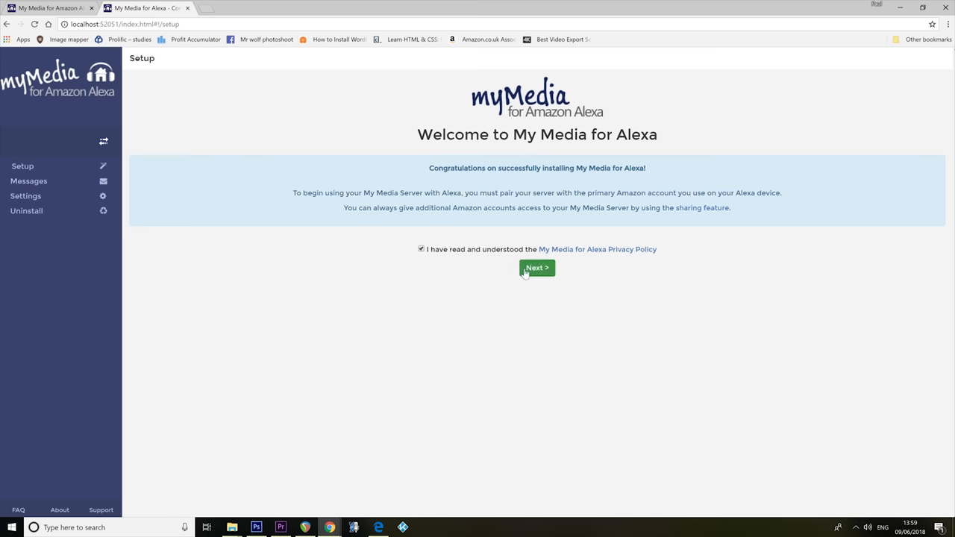
- Accept the privacy policy and allow the server access to the Amazon profile
click(537, 269)
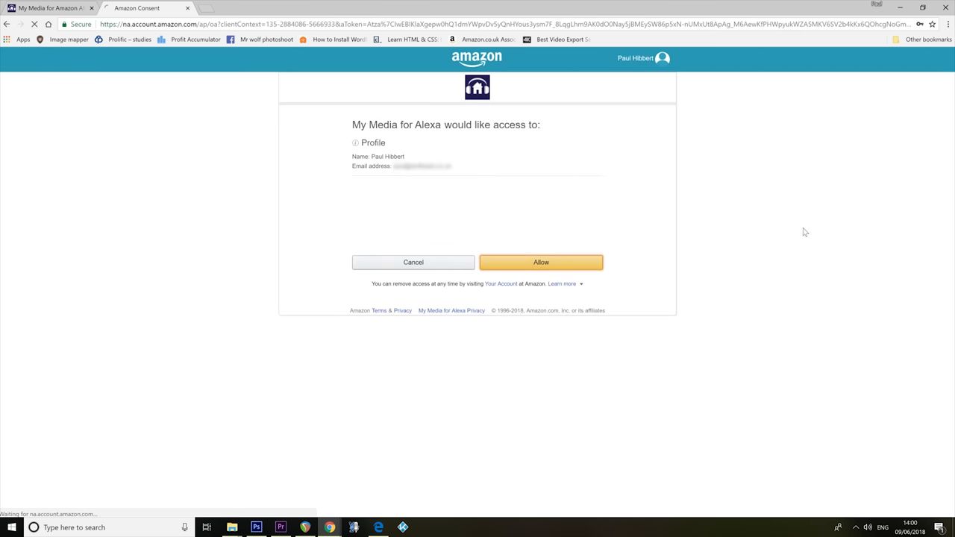
click(541, 263)
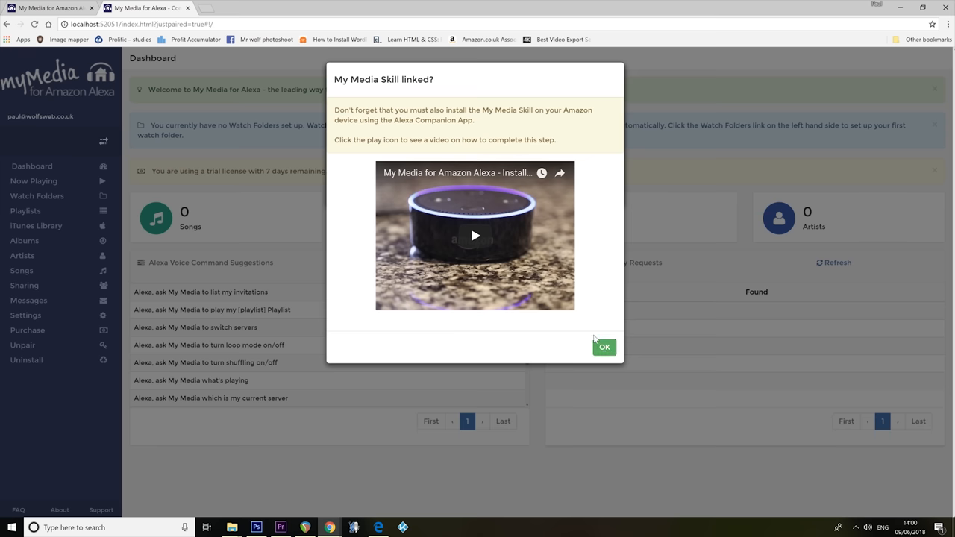
- Dismiss the skill-link reminder and decline the sample media offer
click(604, 346)
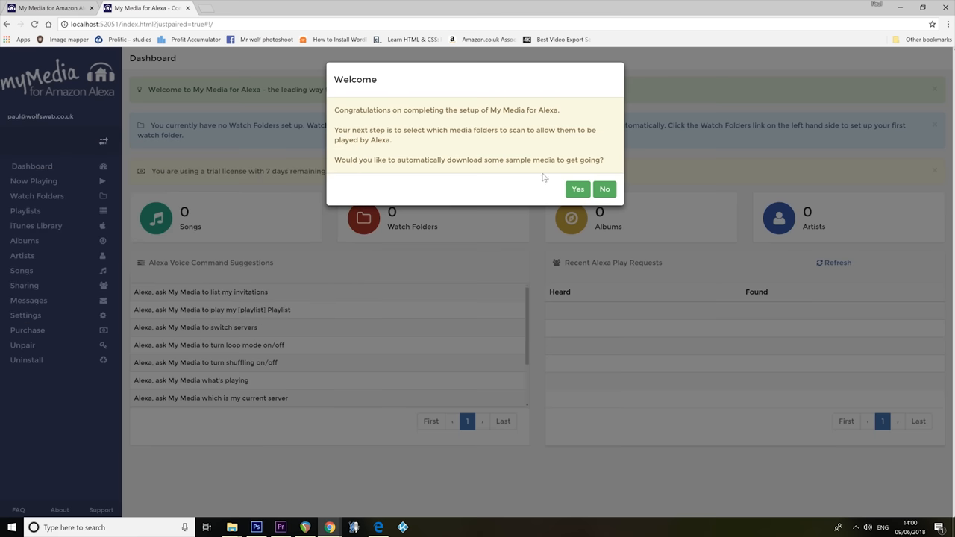
mouse_move(516, 182)
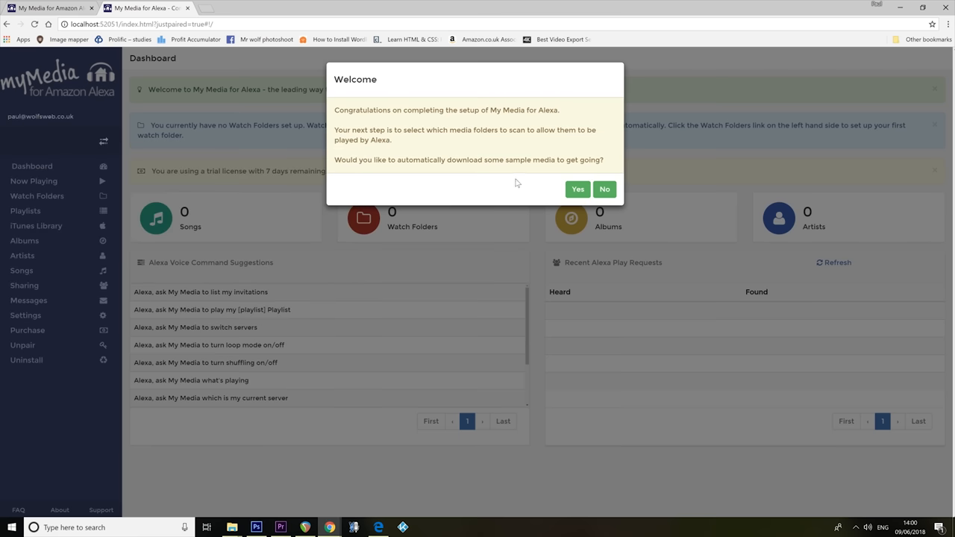
mouse_move(442, 155)
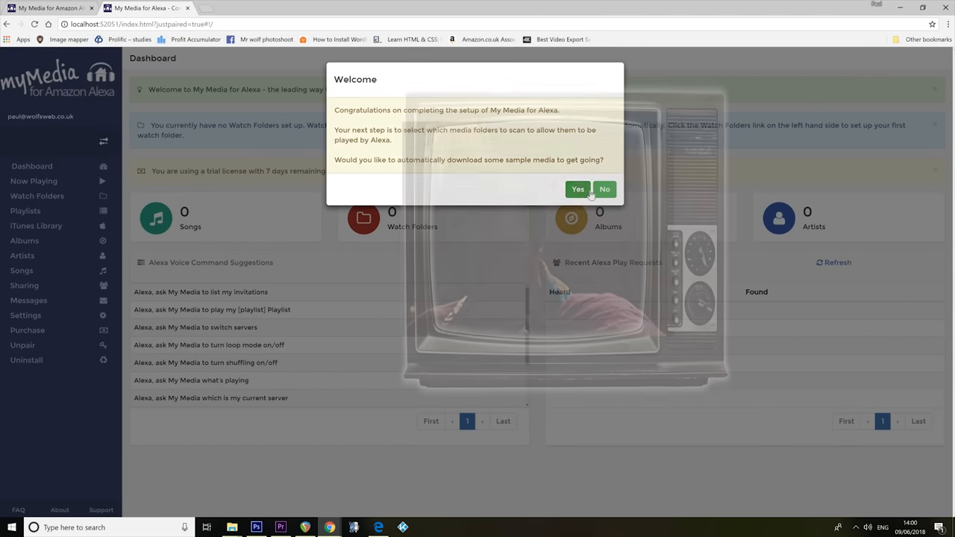
click(605, 188)
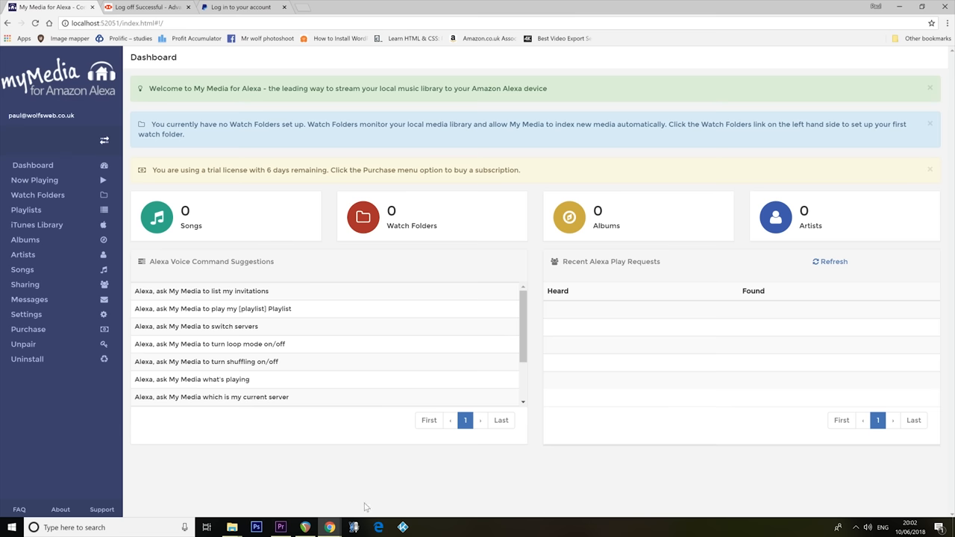
mouse_move(33, 397)
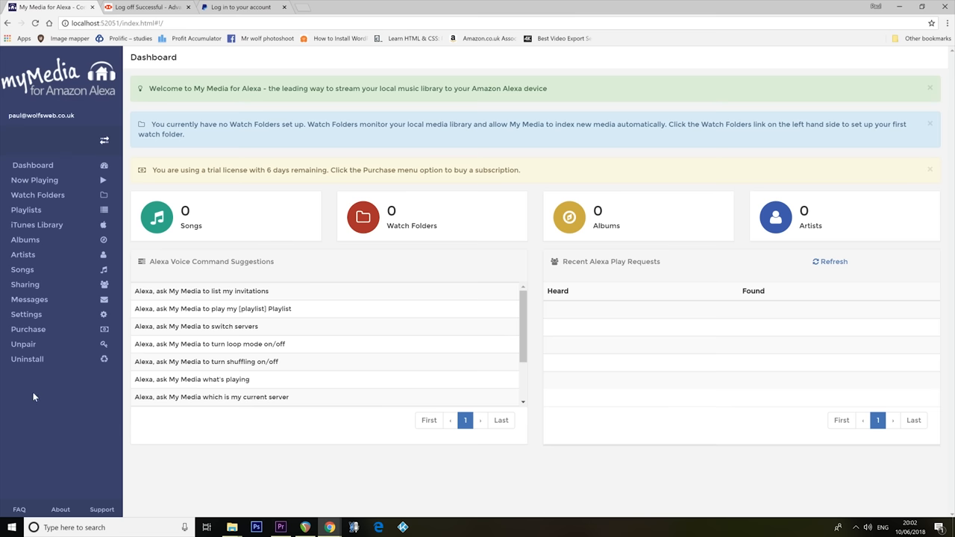
mouse_move(33, 391)
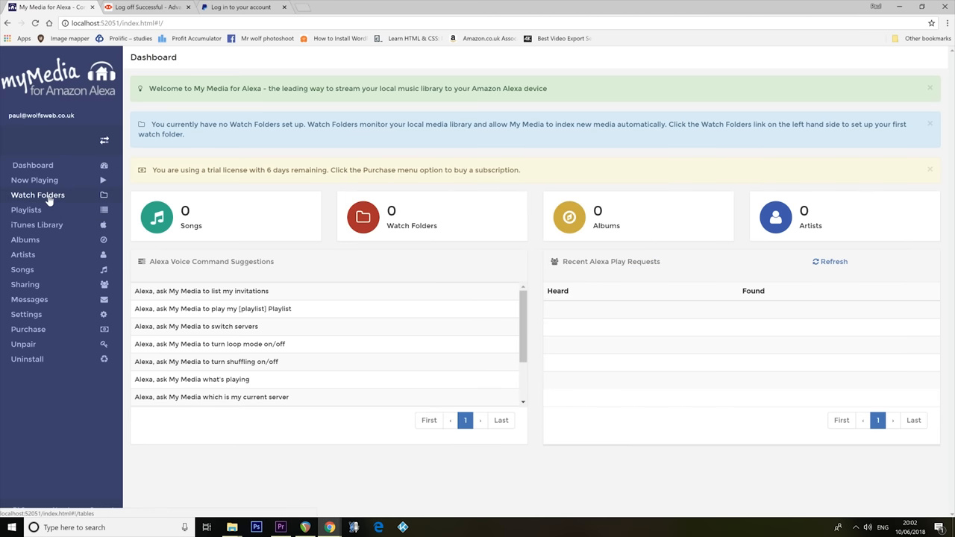
- Add the M:\ drive as a new watch folder so it starts indexing
click(39, 194)
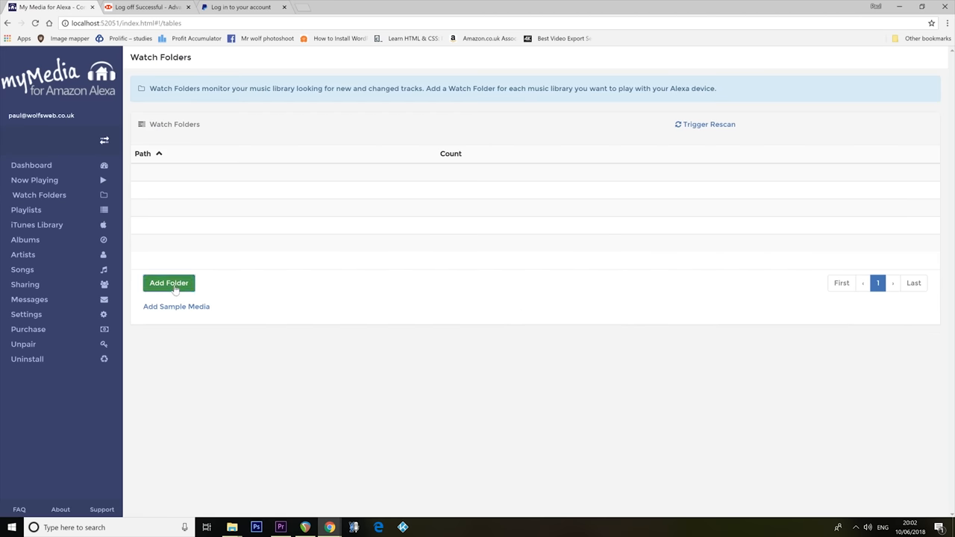
click(169, 283)
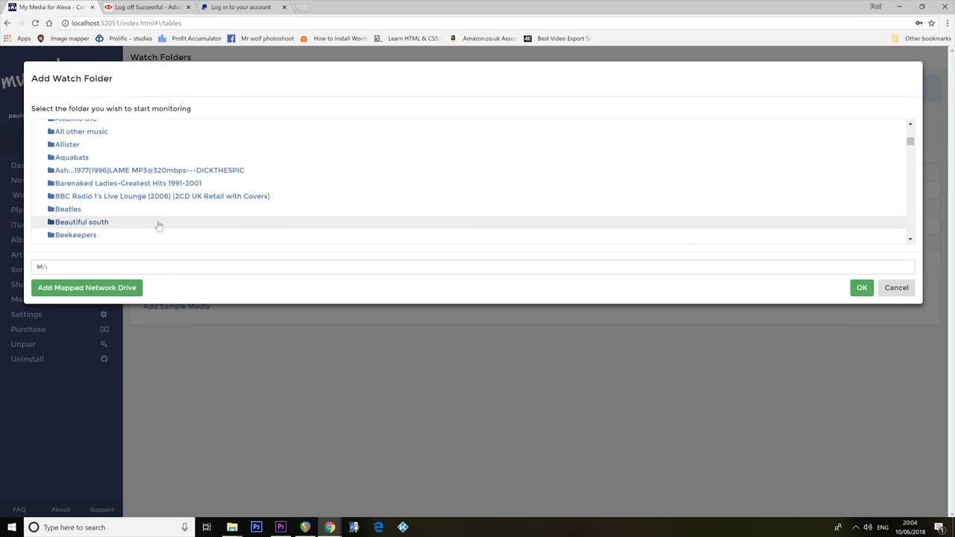
scroll(down, 3)
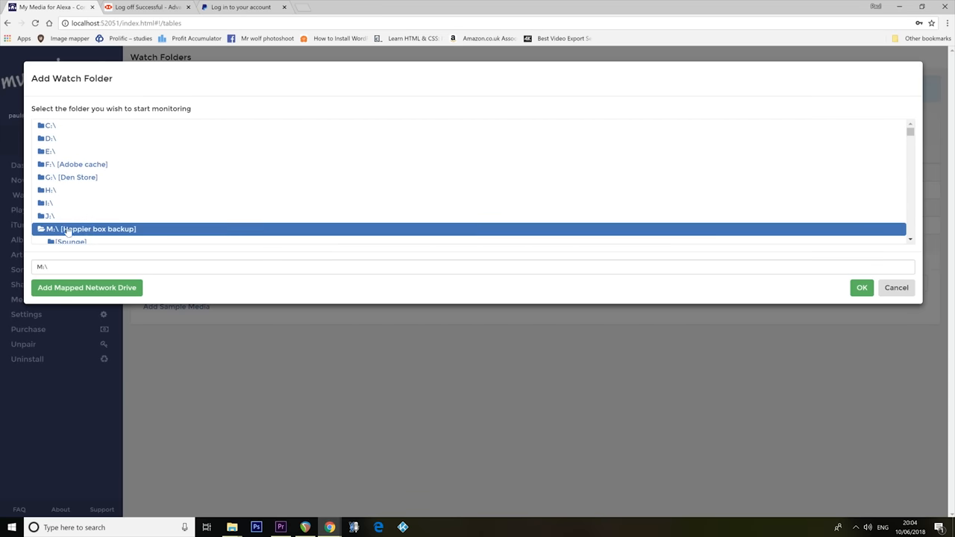
click(863, 287)
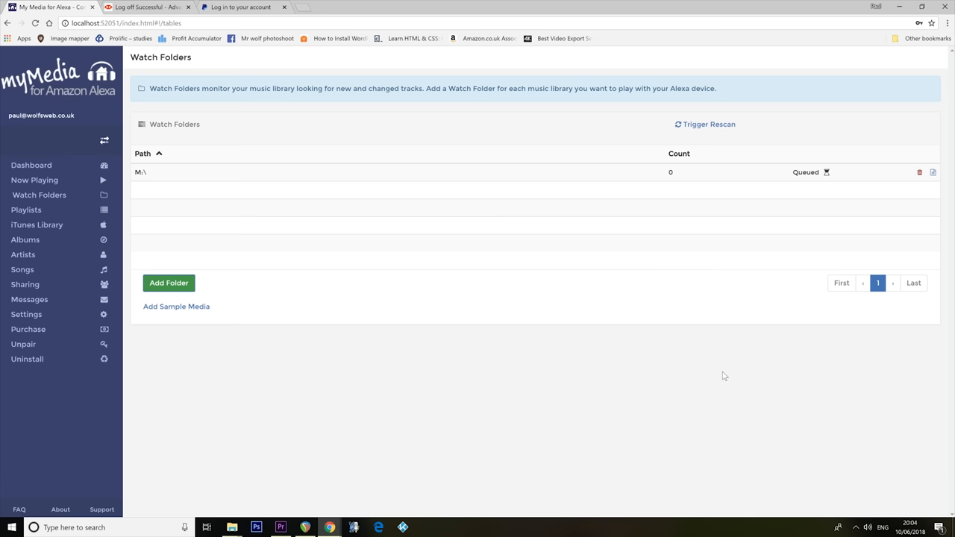
mouse_move(718, 367)
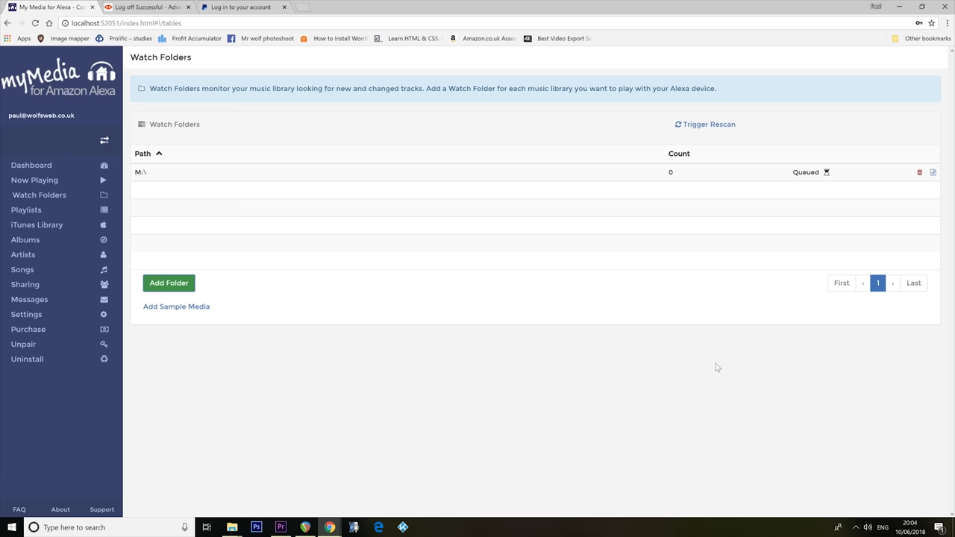
mouse_move(719, 367)
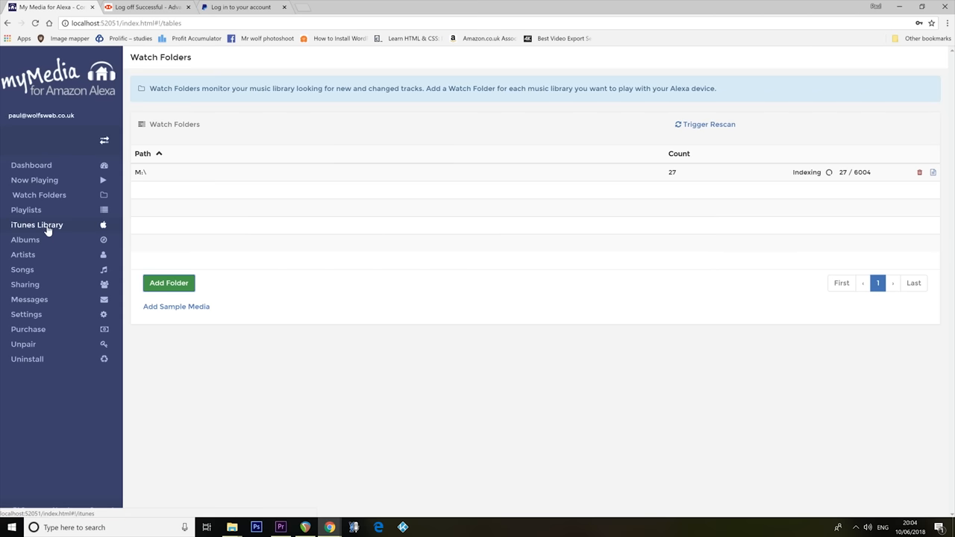
- View the iTunes Library page, then return to Watch Folders to check indexing progress
click(37, 224)
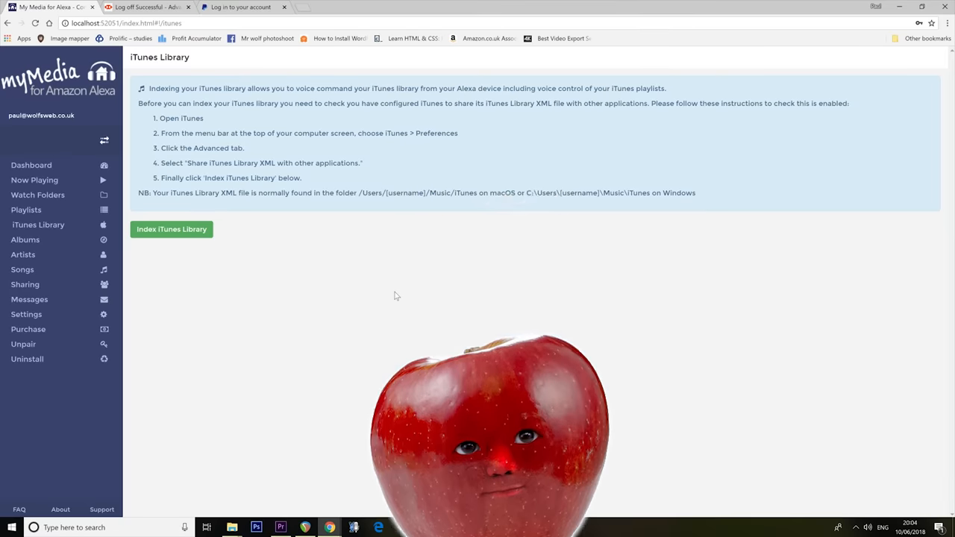
click(39, 194)
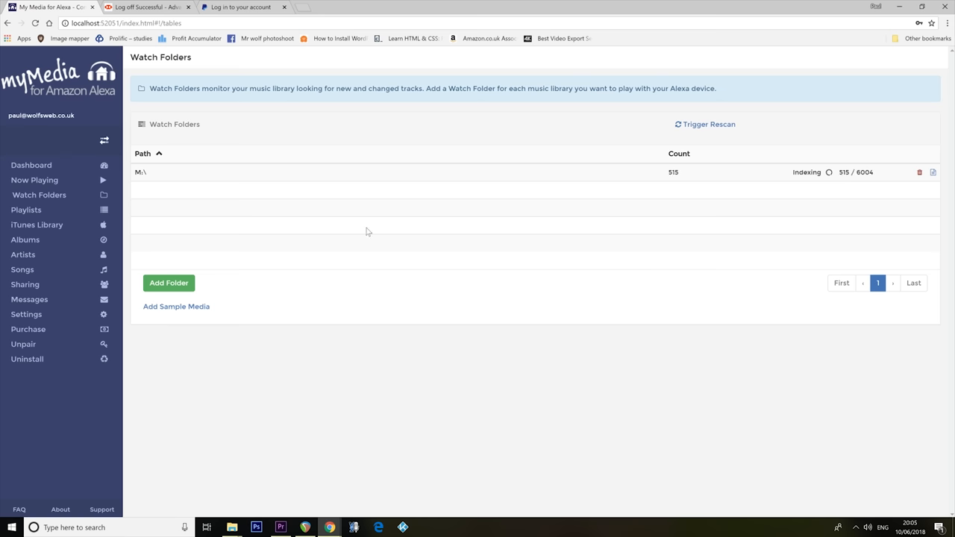
- Browse the indexed Songs list, highlighting Lose Control, then view the Artists page
click(22, 269)
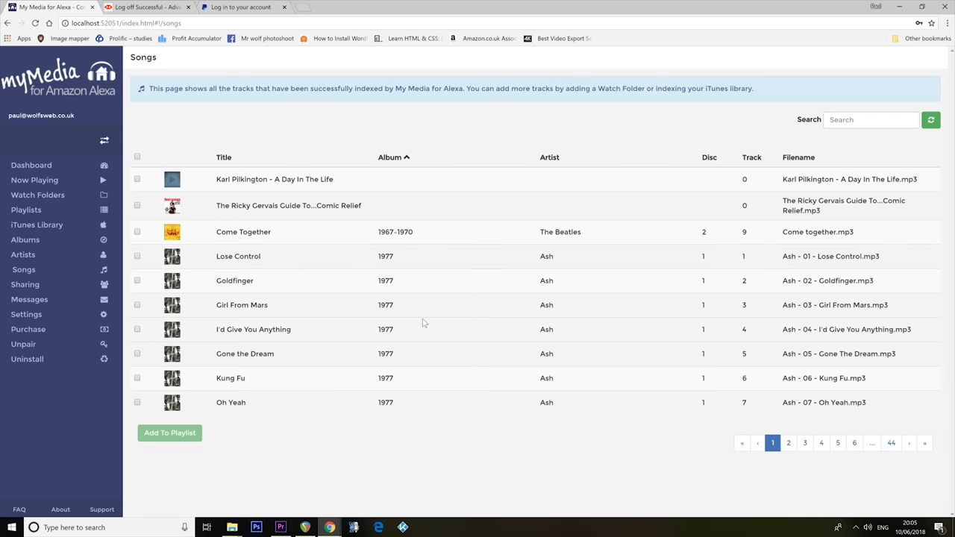
mouse_move(491, 312)
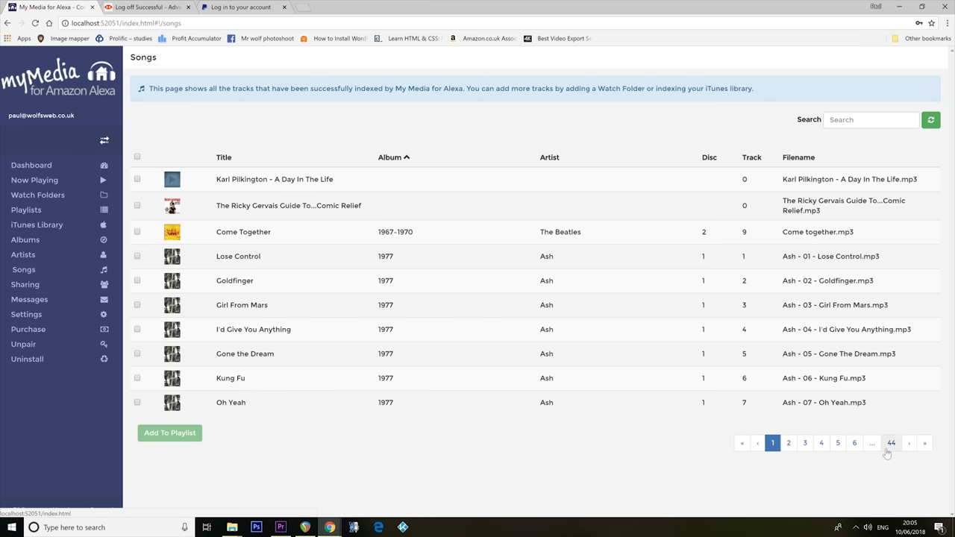
mouse_move(266, 477)
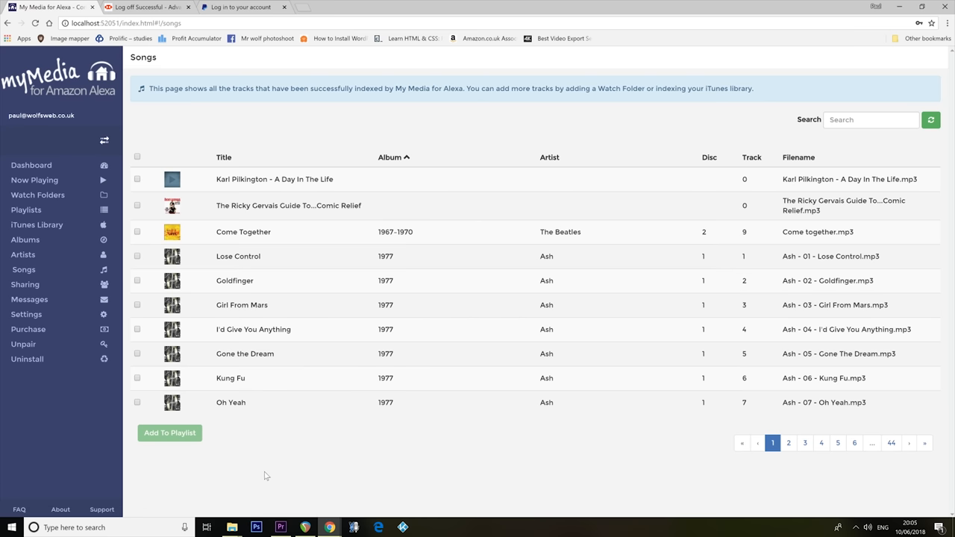
mouse_move(265, 460)
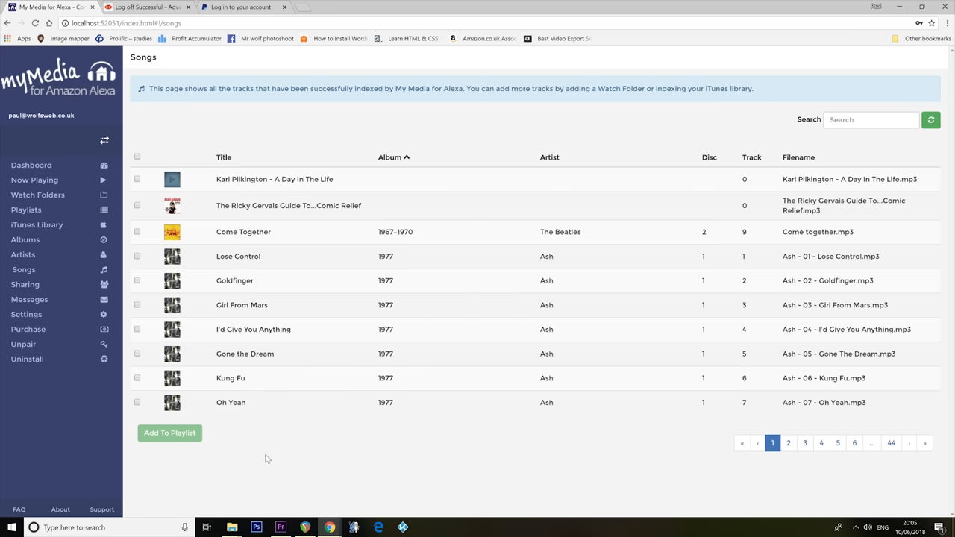
mouse_move(266, 454)
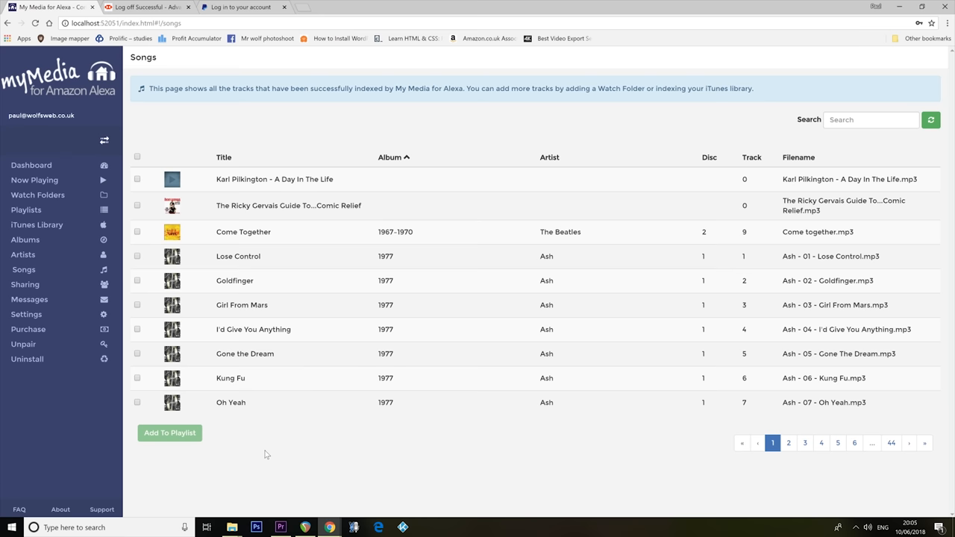
mouse_move(310, 362)
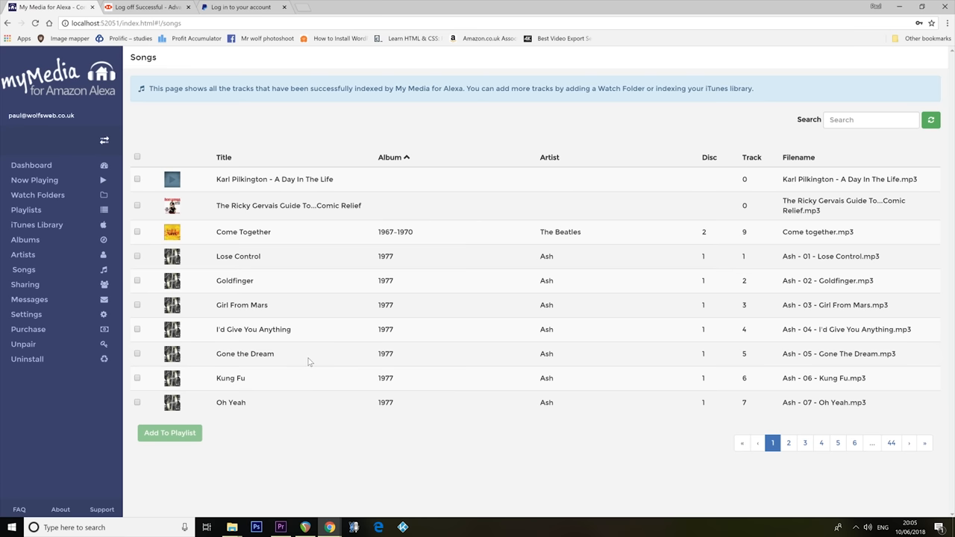
double_click(239, 256)
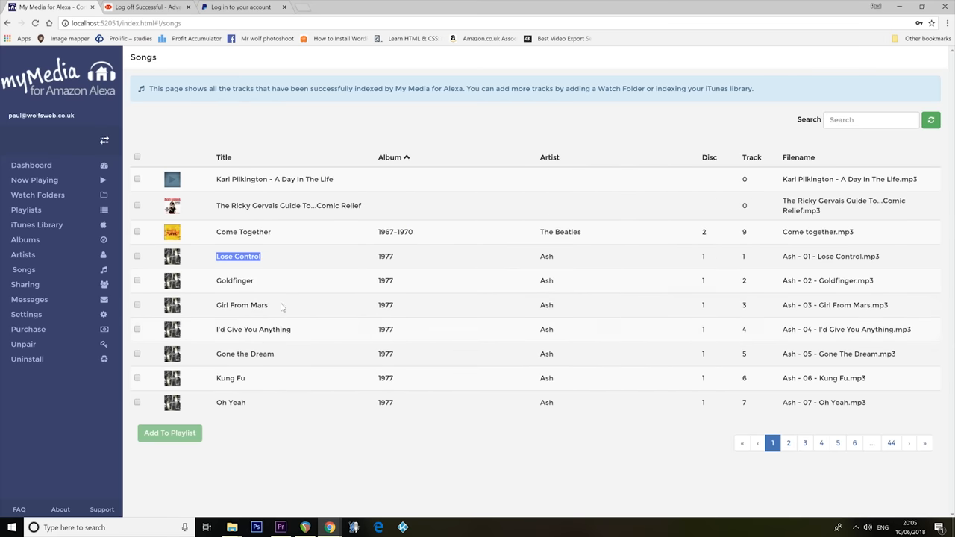
click(24, 254)
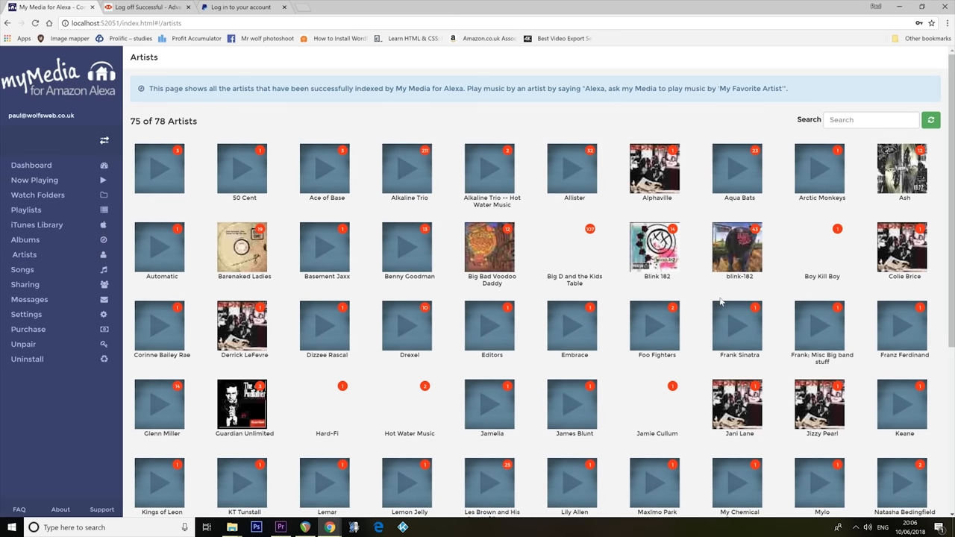
- Browse the Artists grid, view the Albums page and an album's track listing
scroll(down, 3)
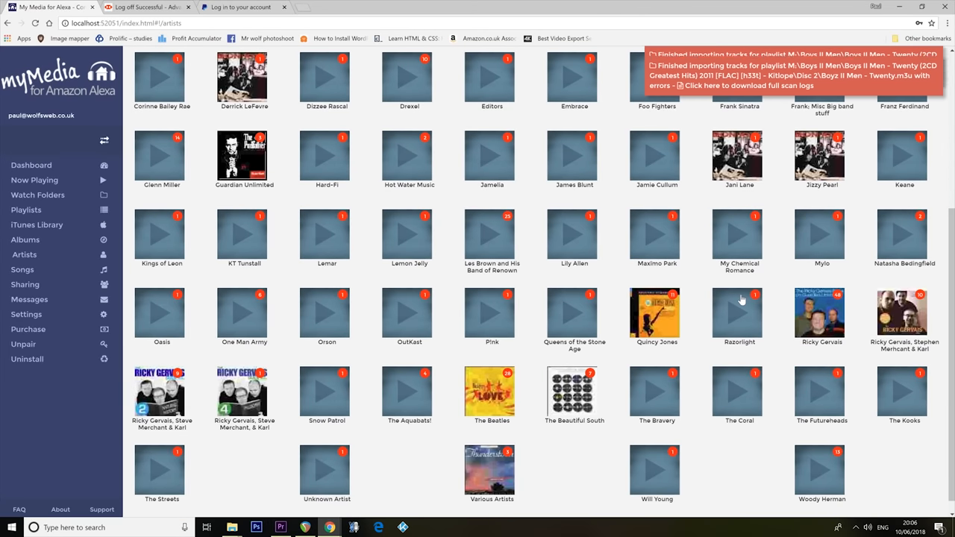
scroll(down, 3)
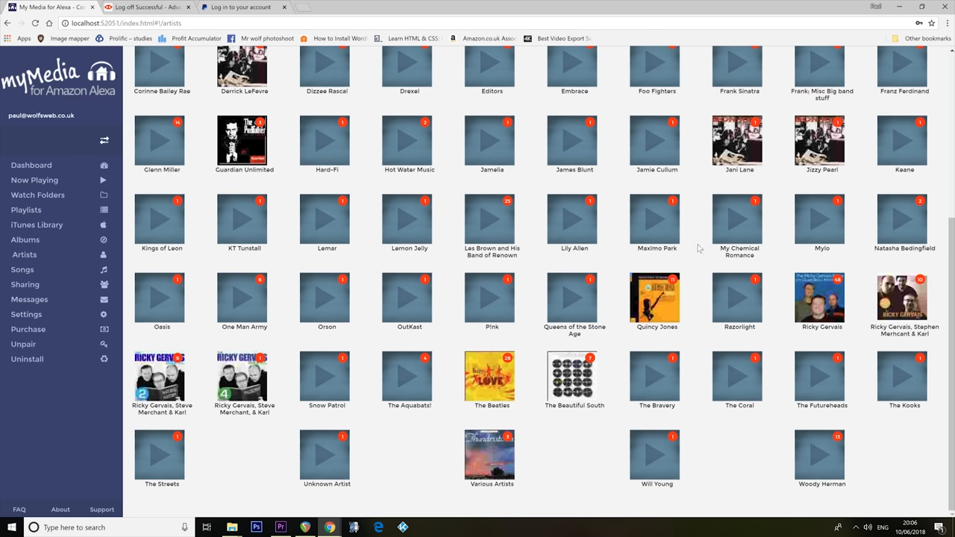
click(24, 239)
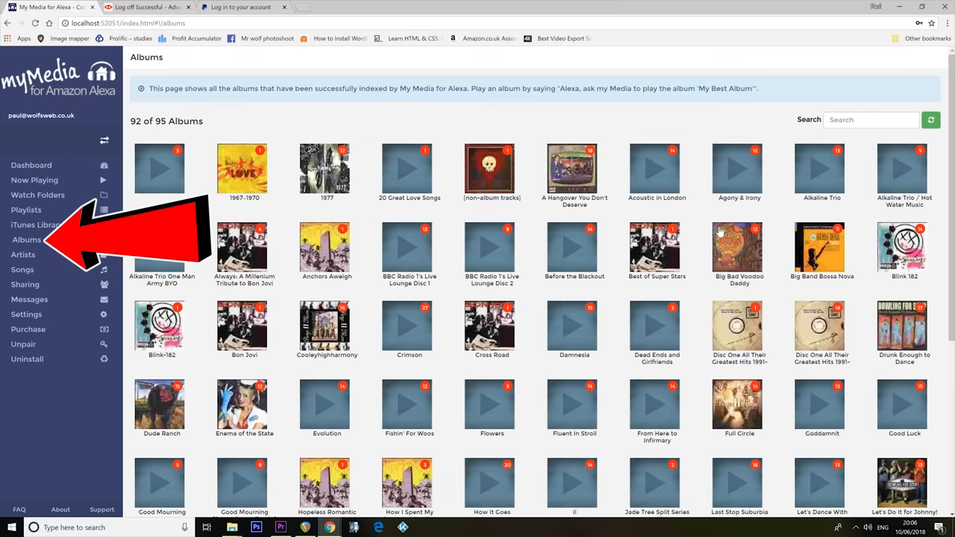
scroll(down, 3)
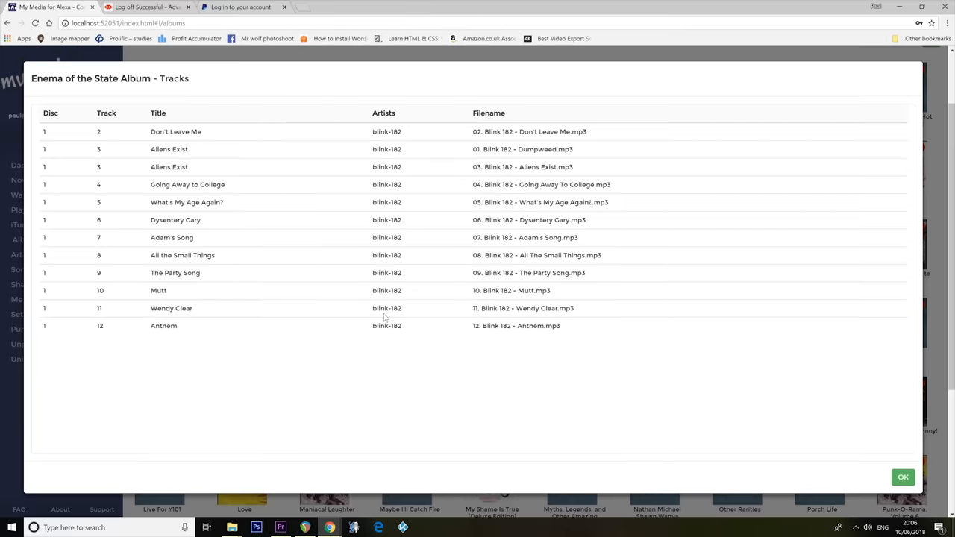
click(902, 477)
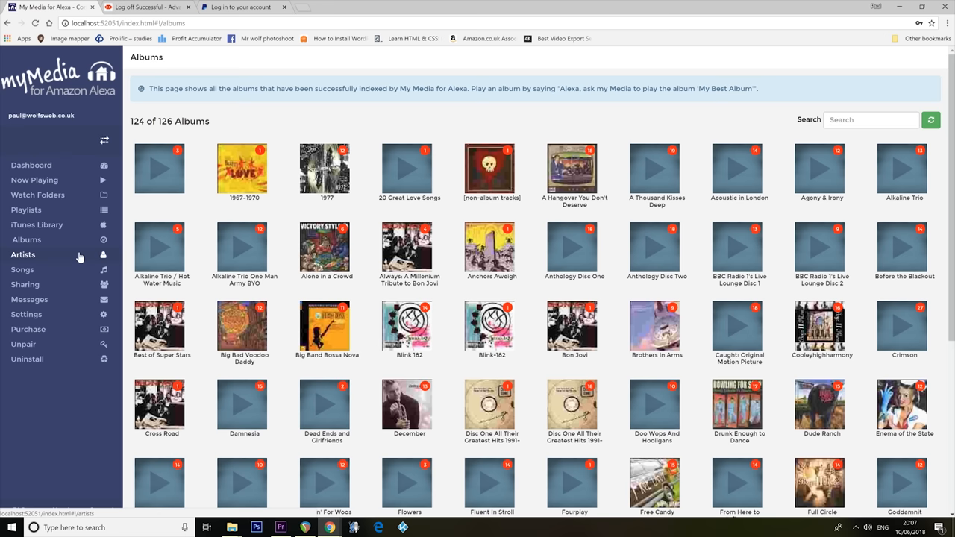
- View the General settings page with Transcoding Support still off
click(26, 313)
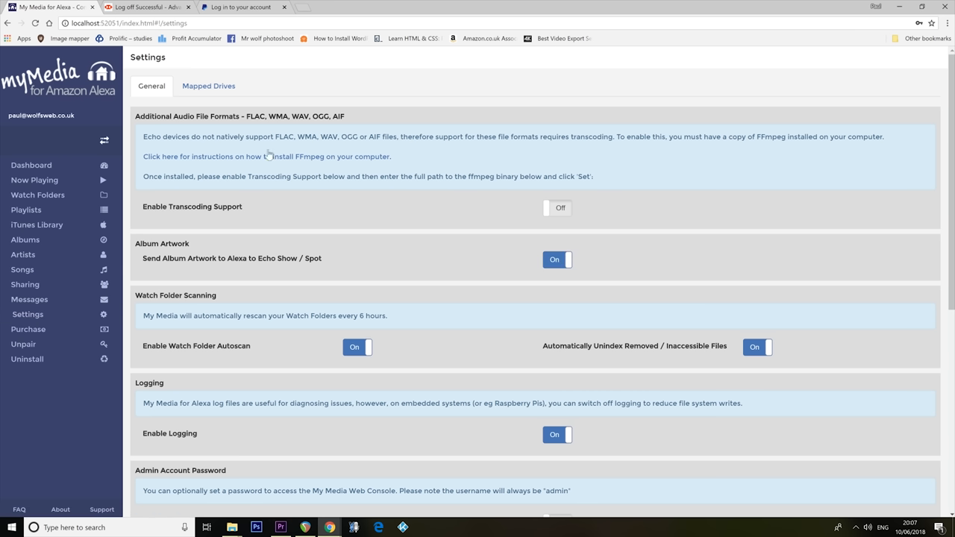
mouse_move(268, 154)
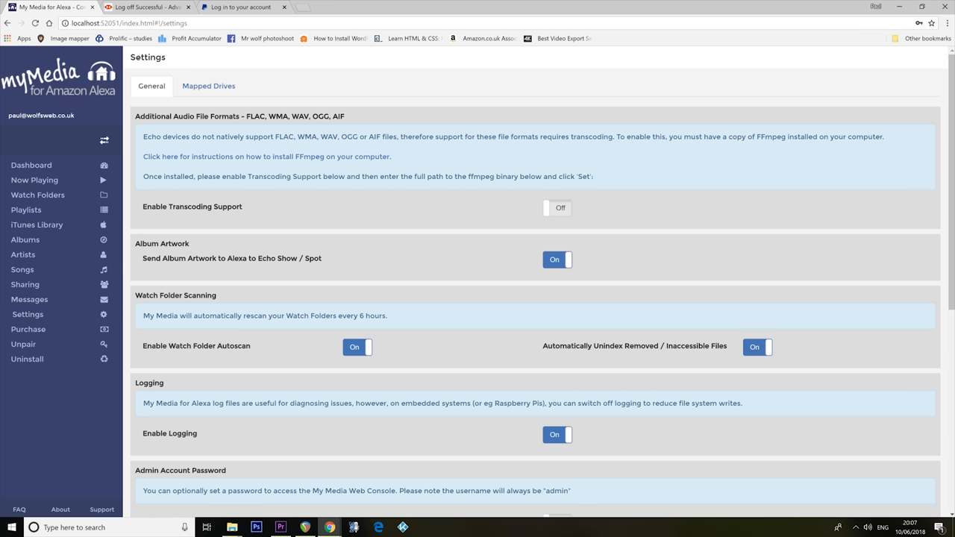
mouse_move(546, 152)
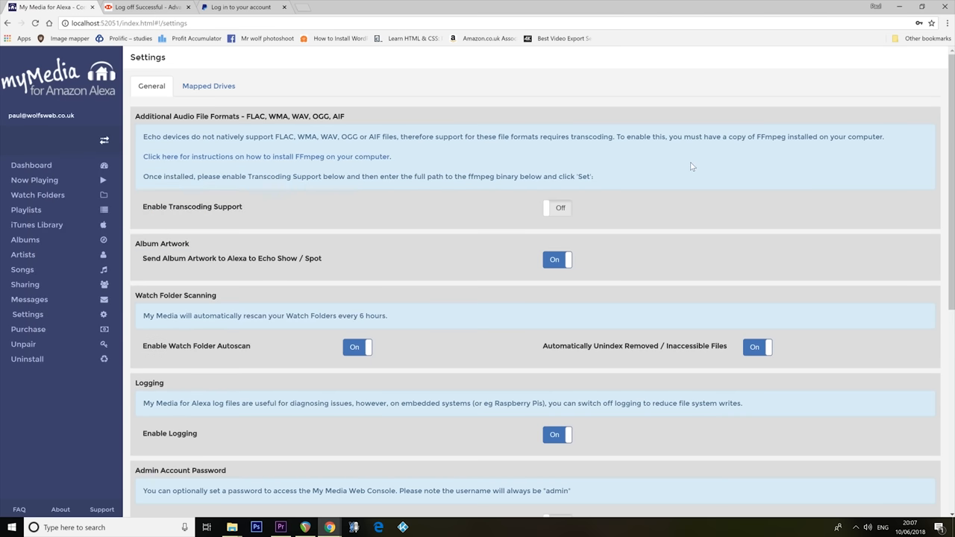
mouse_move(669, 173)
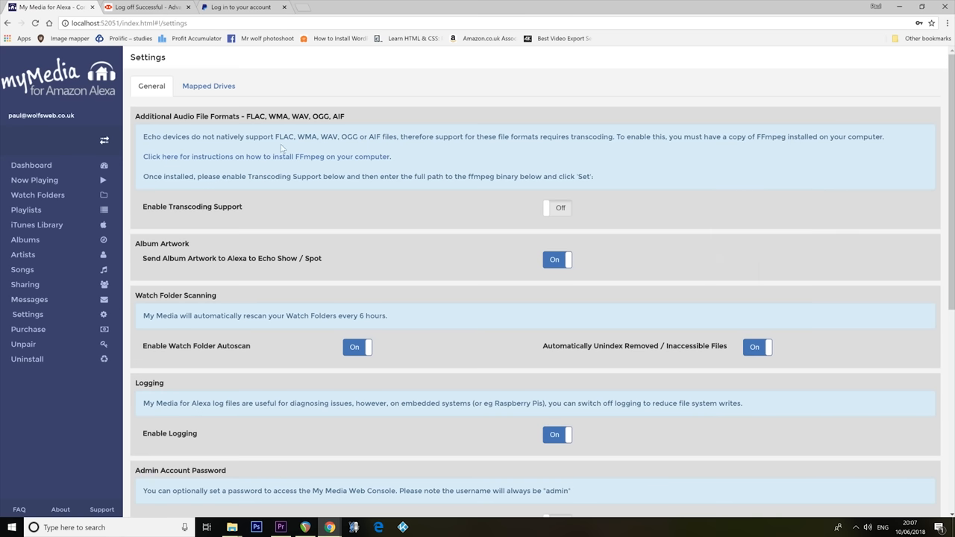
mouse_move(294, 168)
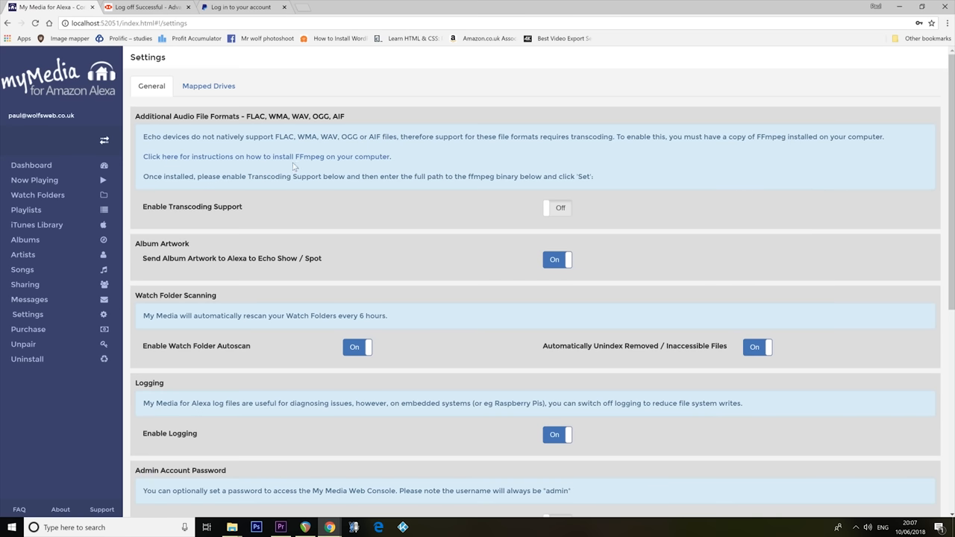
mouse_move(303, 188)
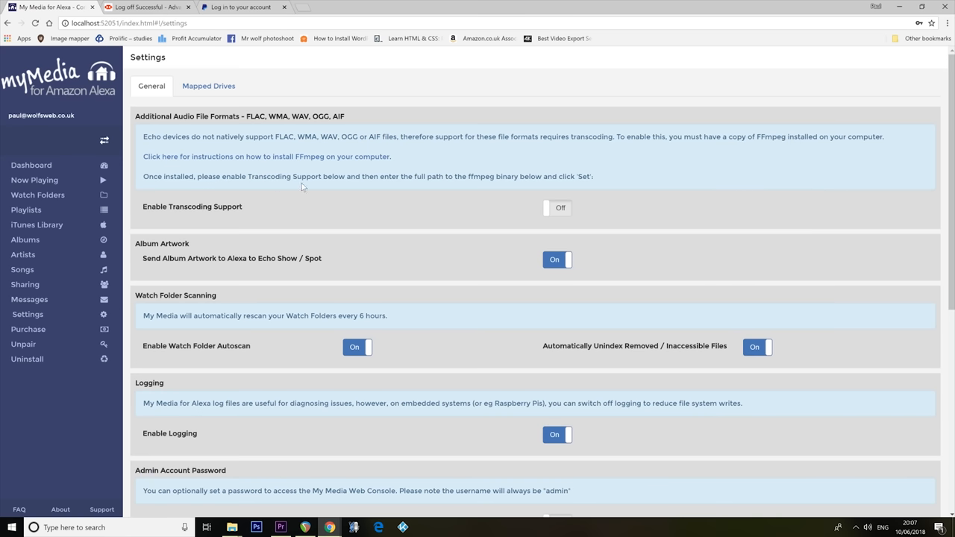
mouse_move(344, 161)
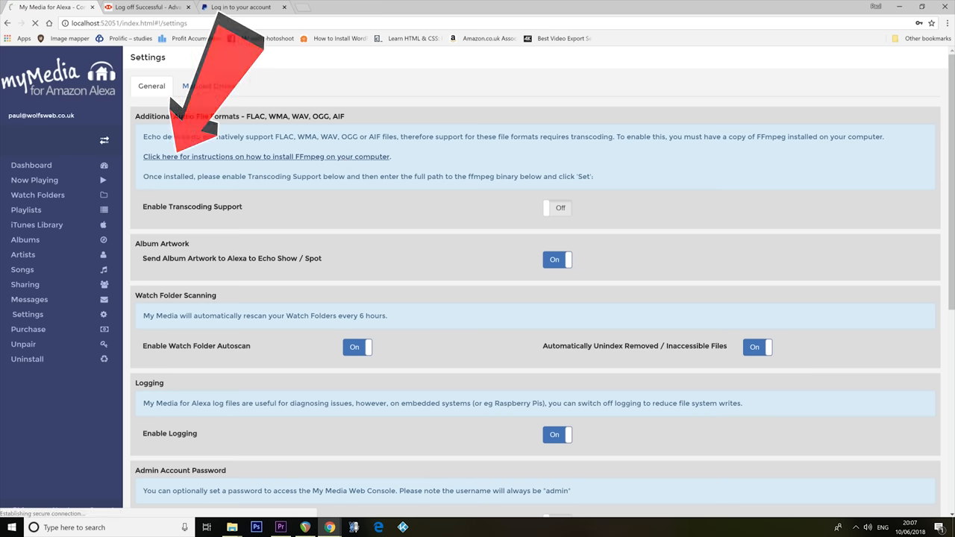
- Download the FFmpeg Windows 64-bit build zip, show it in its folder, and return to the guide
click(266, 156)
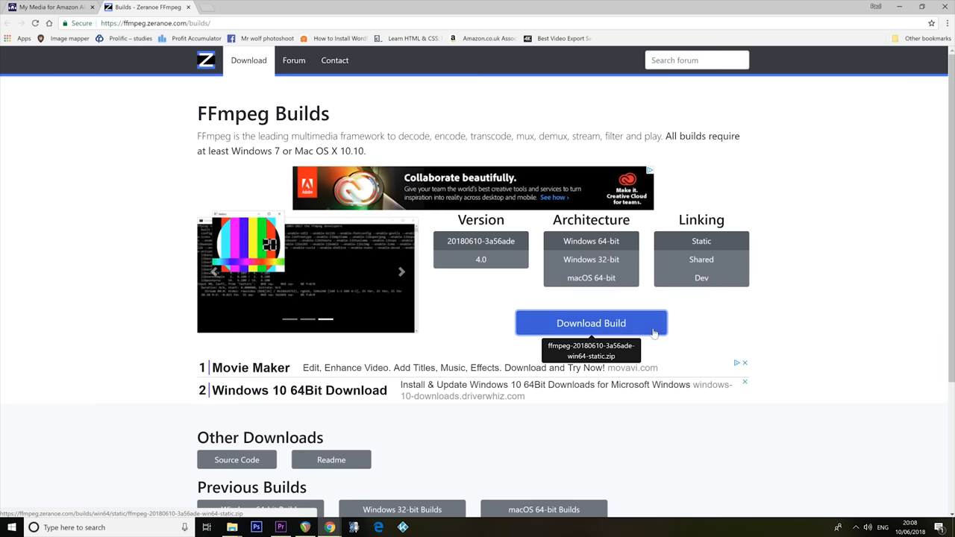
click(591, 322)
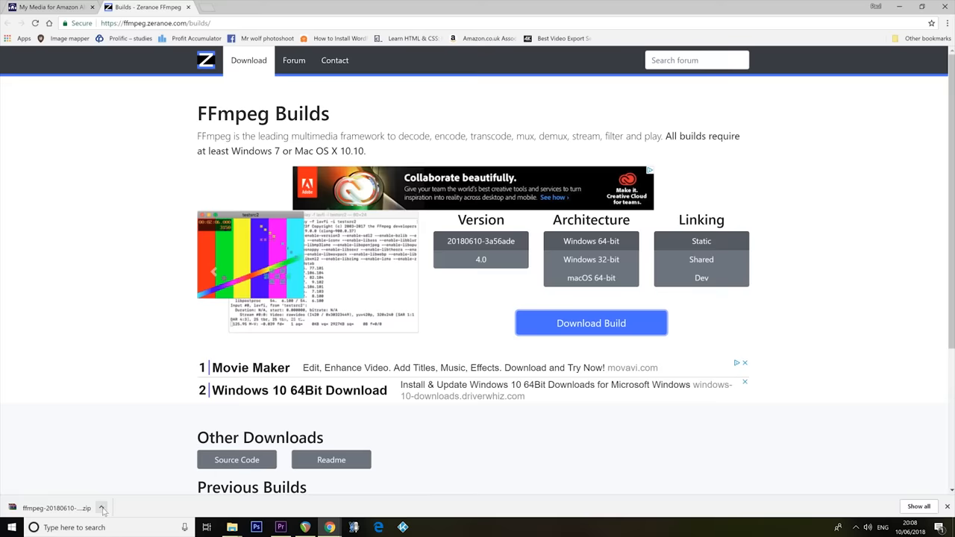
click(101, 508)
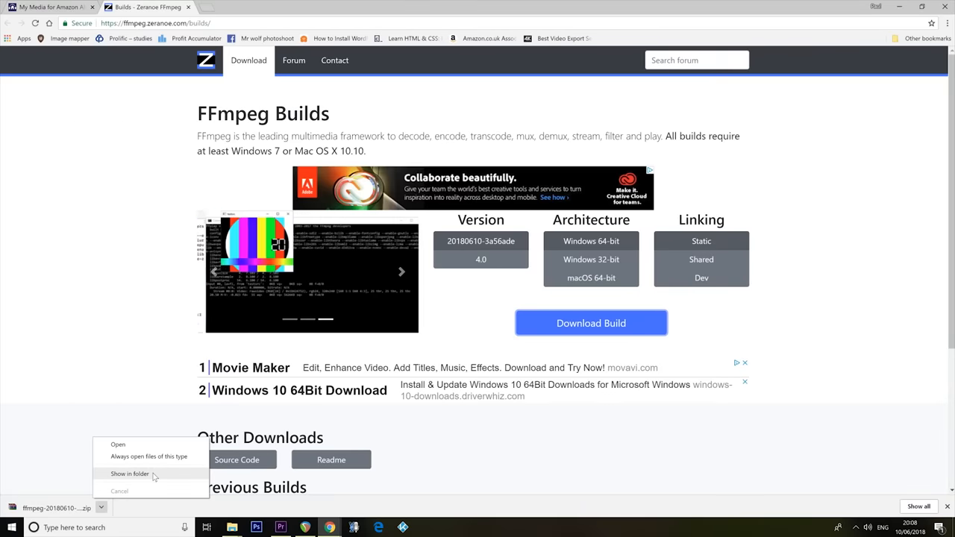
click(129, 475)
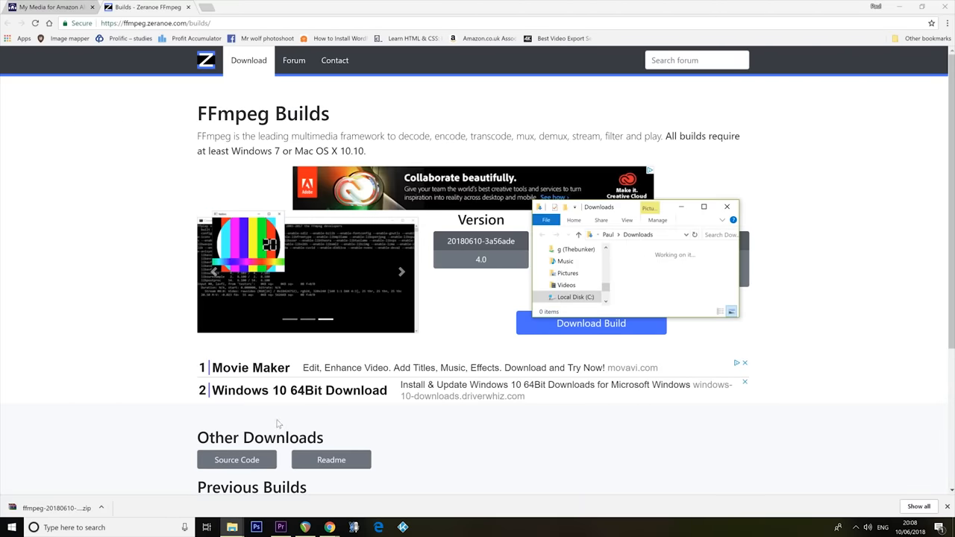
click(703, 206)
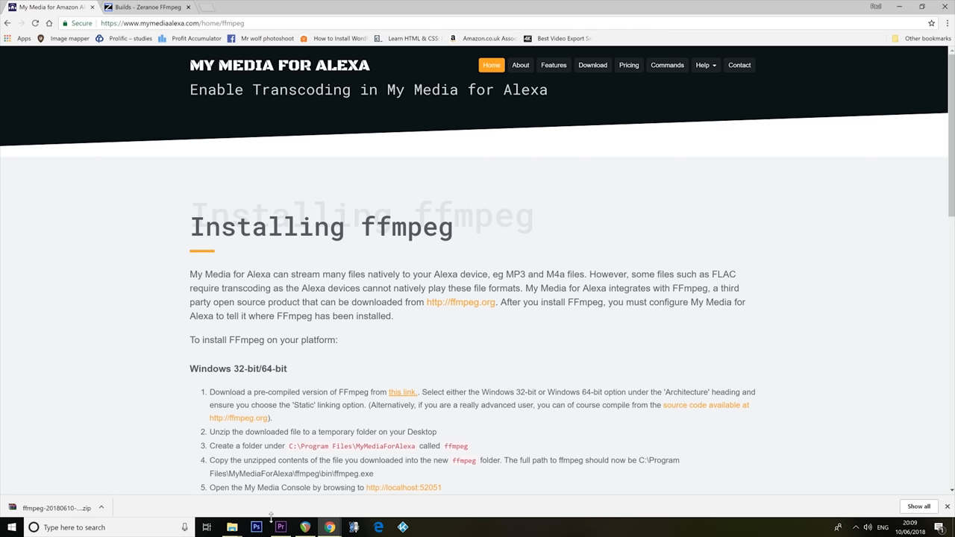
- Browse into C:\Program Files toward the MyMediaForAlexa folder
click(233, 529)
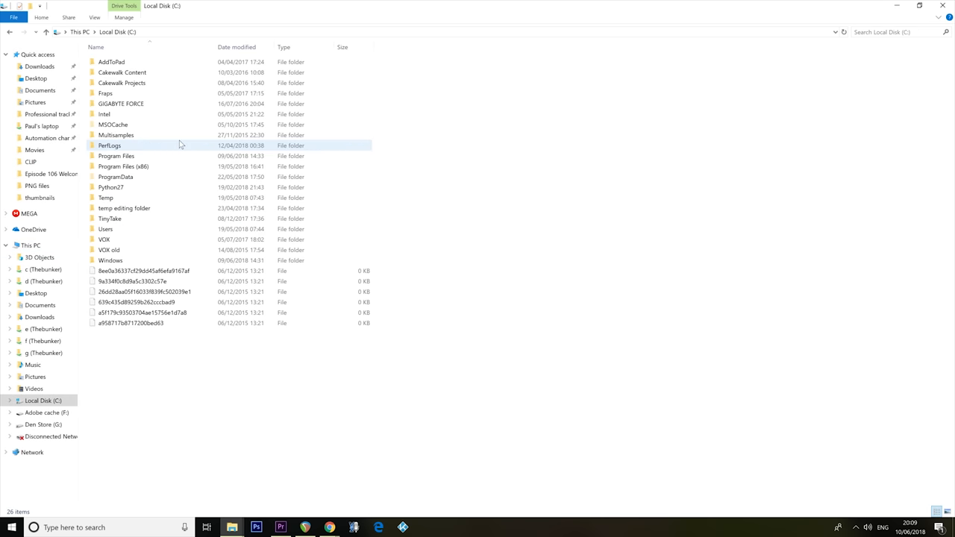
double_click(117, 156)
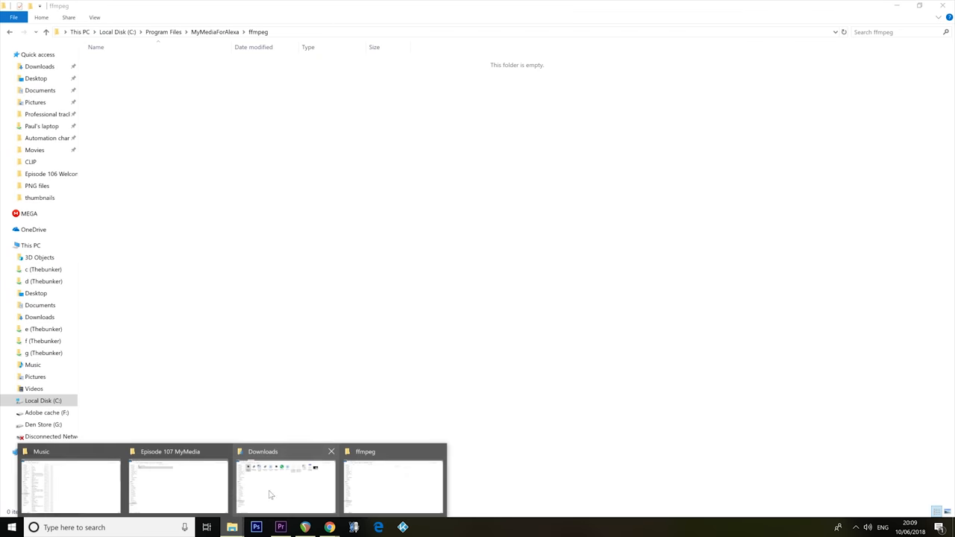
- Move FFmpeg's extracted bin, doc and presets contents into the MyMediaForAlexa ffmpeg folder with admin permission
click(287, 485)
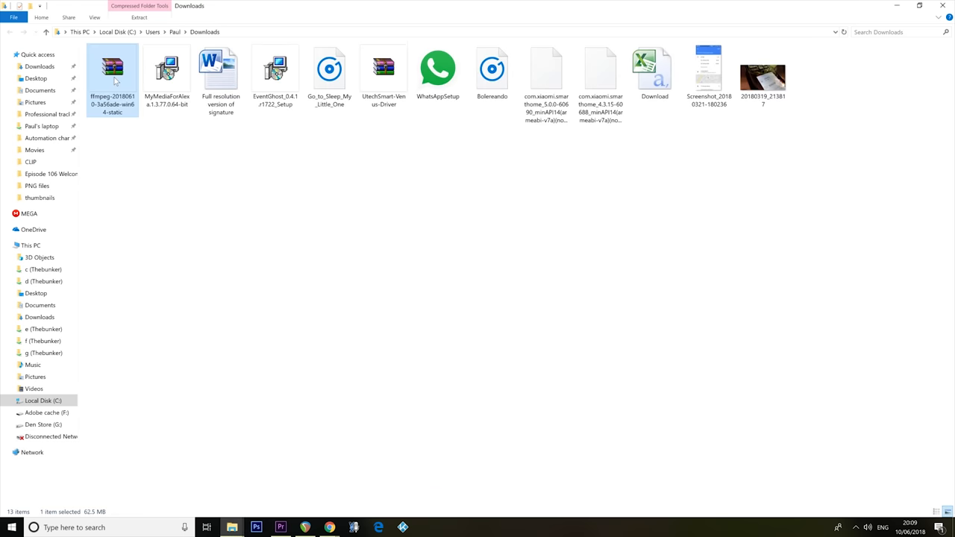
double_click(112, 67)
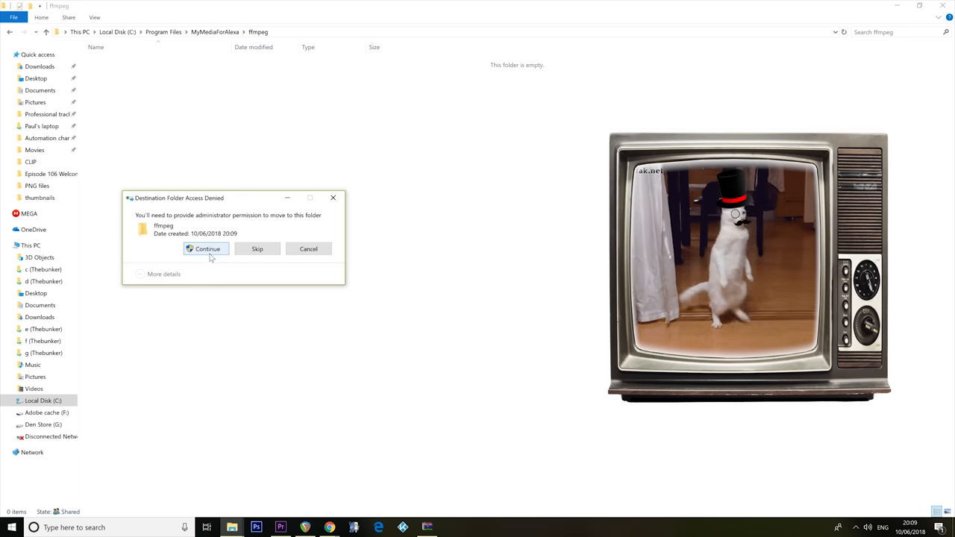
click(206, 248)
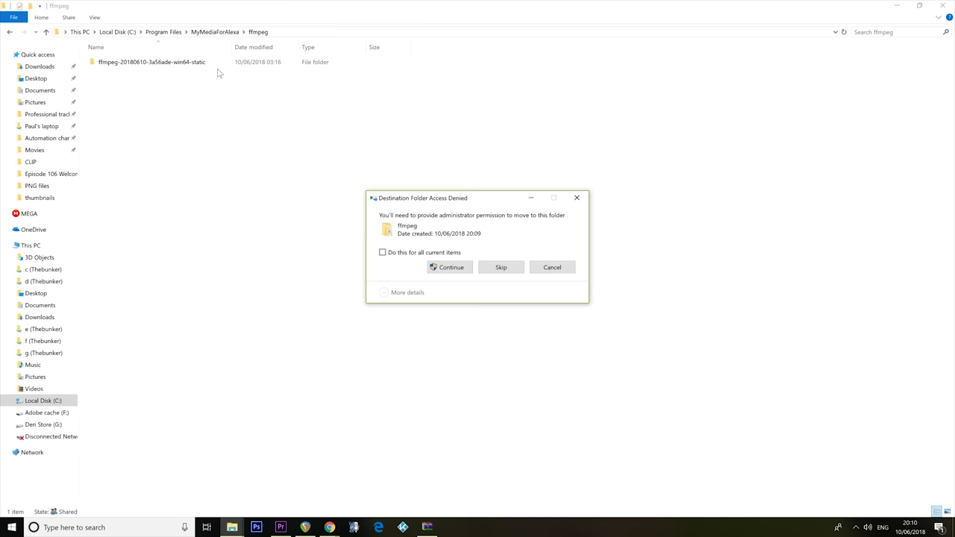
click(451, 267)
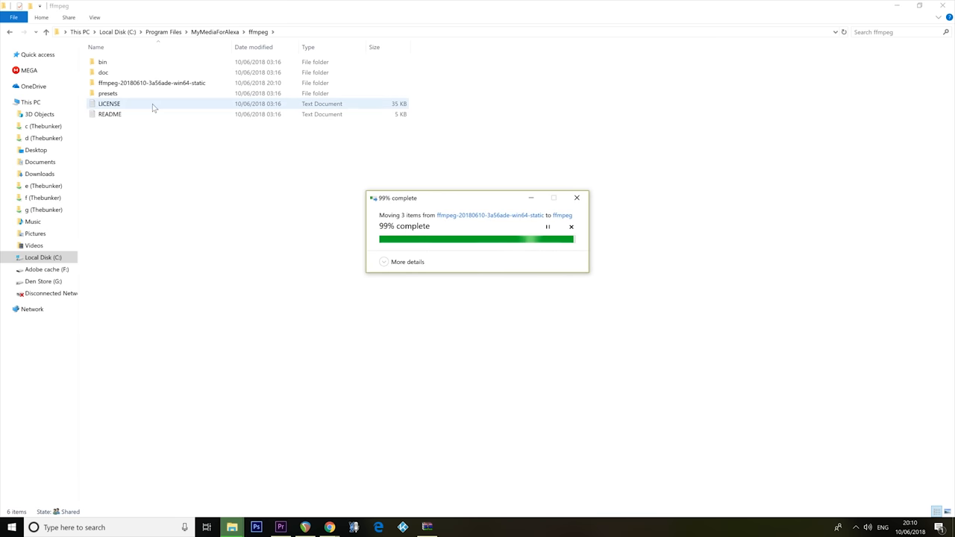
- Delete the emptied extracted ffmpeg-2018 subfolder
right_click(152, 83)
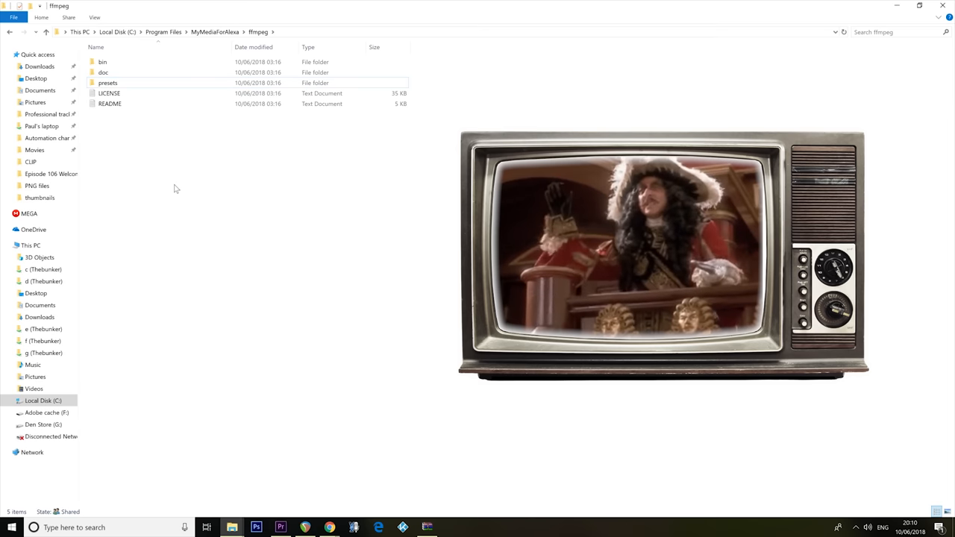
click(329, 529)
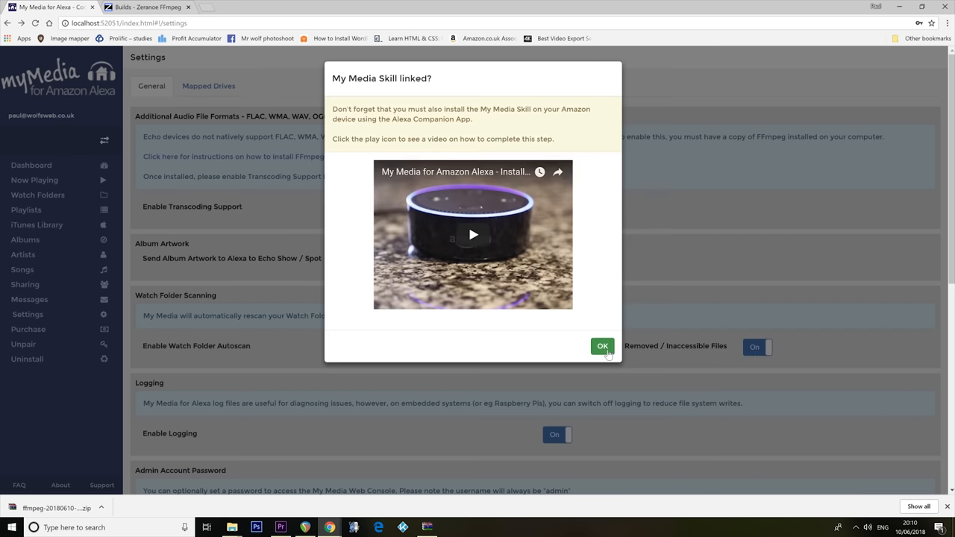
- Turn on Transcoding Support and set the FFmpeg path to C:\Program Files\MyMediaForAlexa\ffmpeg\bin\ffmpeg.exe
click(603, 346)
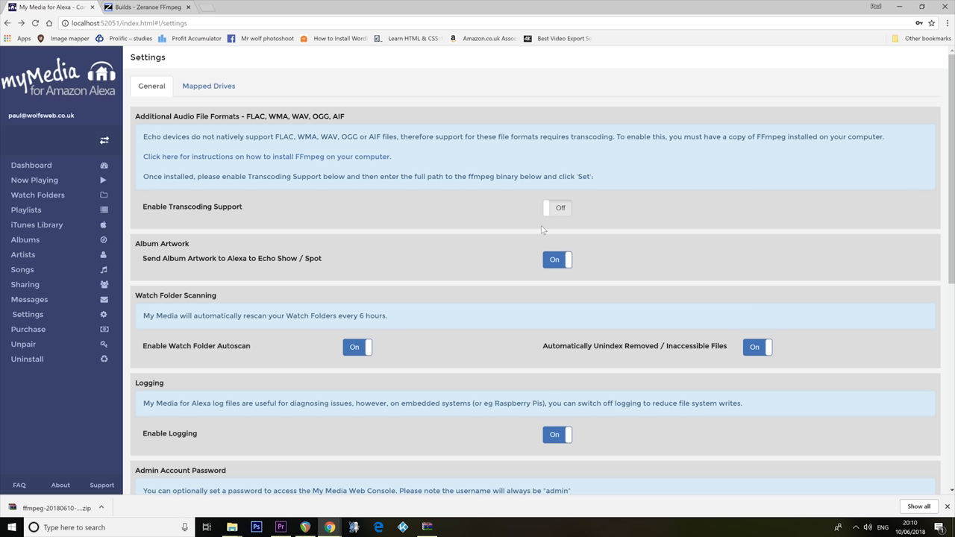
click(557, 206)
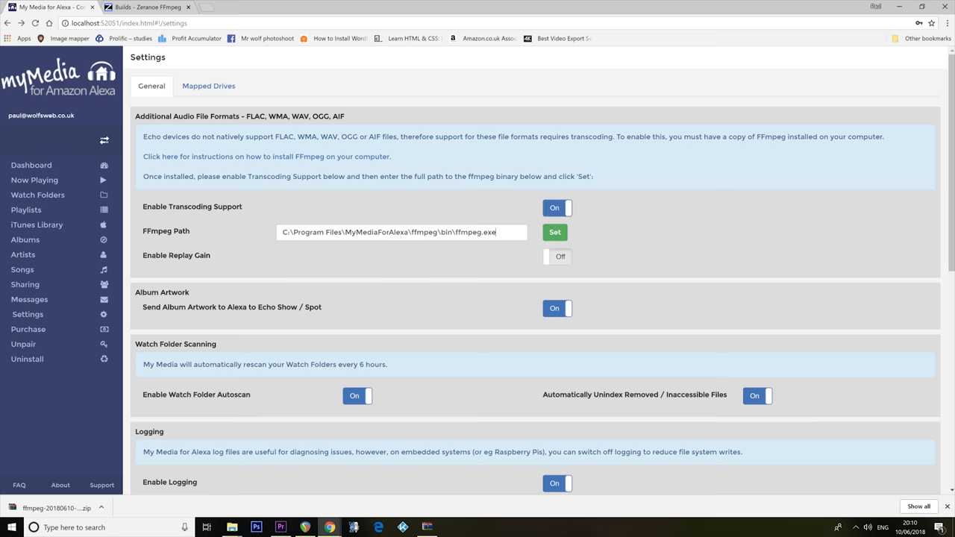
triple_click(402, 233)
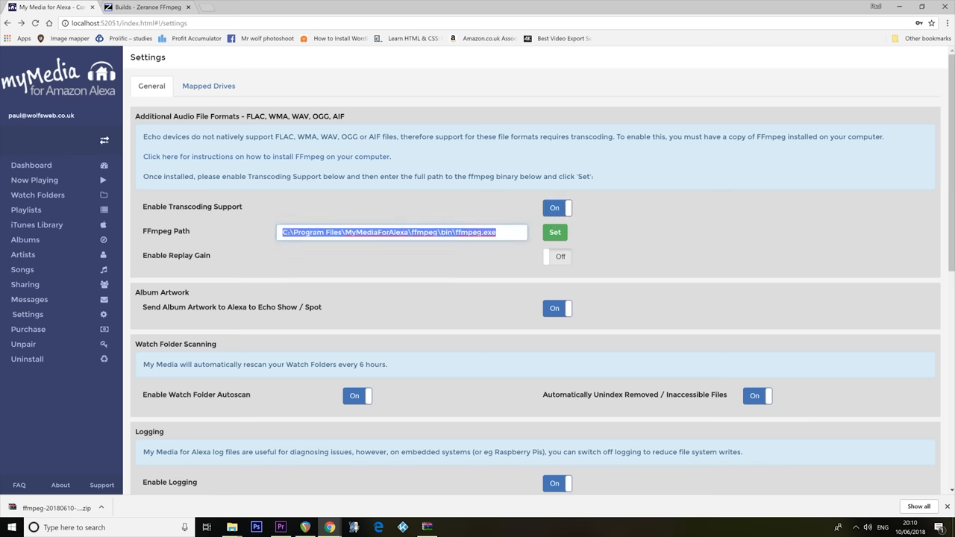
click(555, 233)
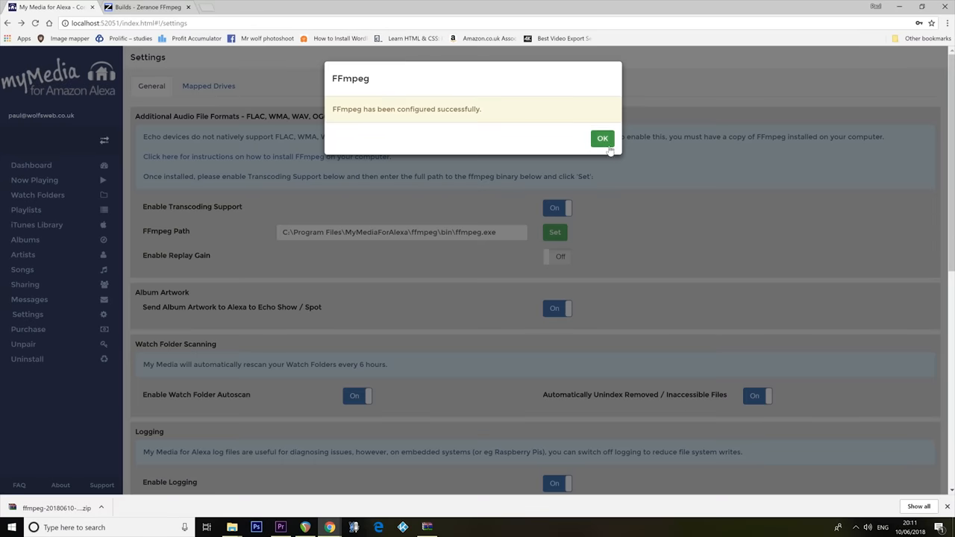
click(603, 137)
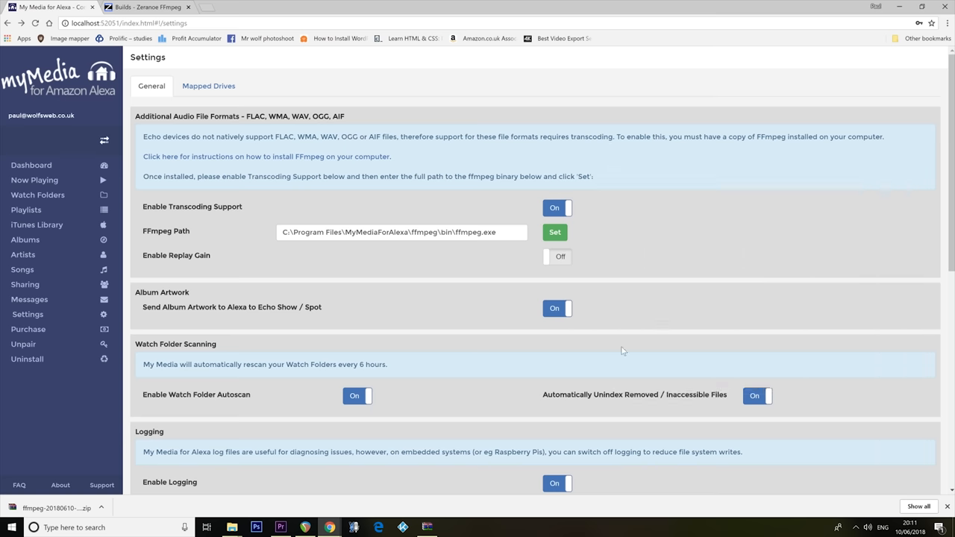
mouse_move(579, 350)
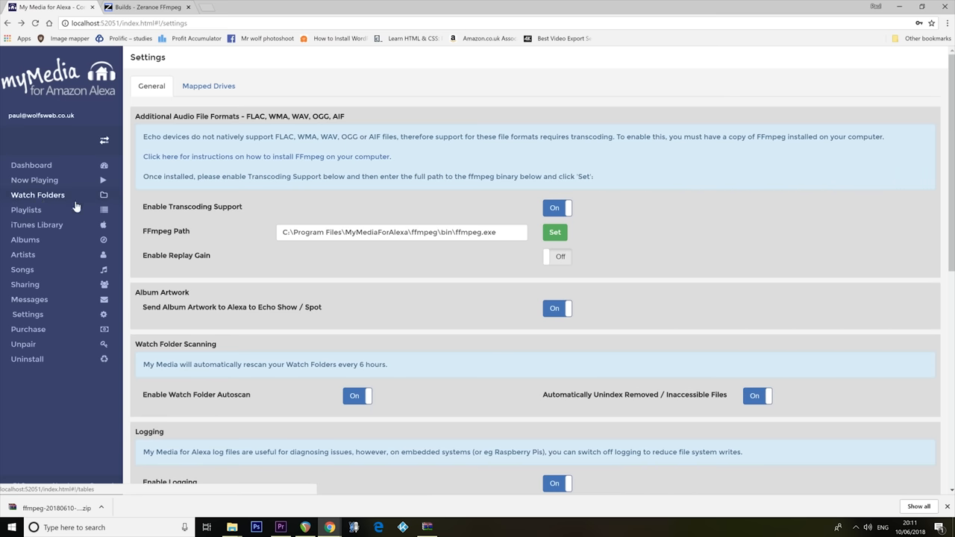
- Show the Watch Folders page with the M:\ library indexing toward 6004 tracks
click(38, 194)
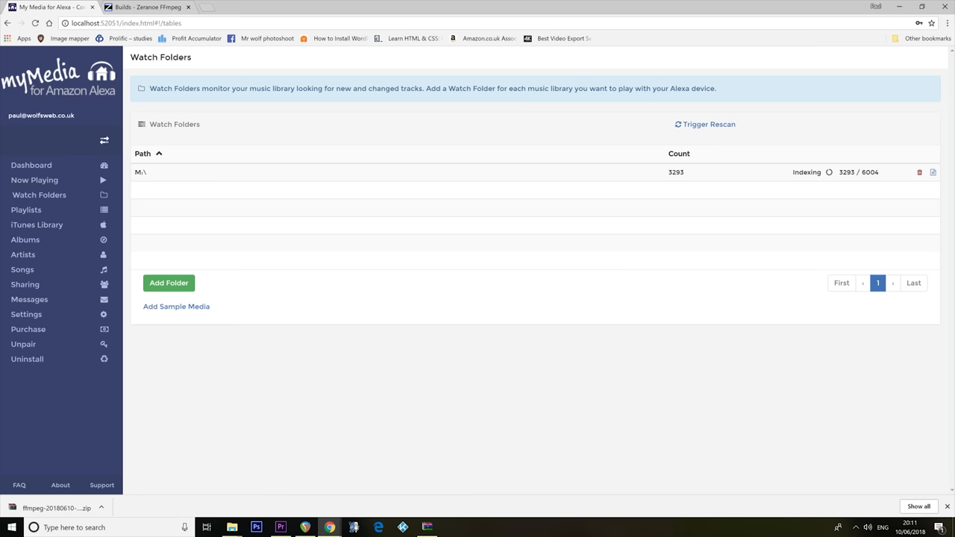
mouse_move(815, 234)
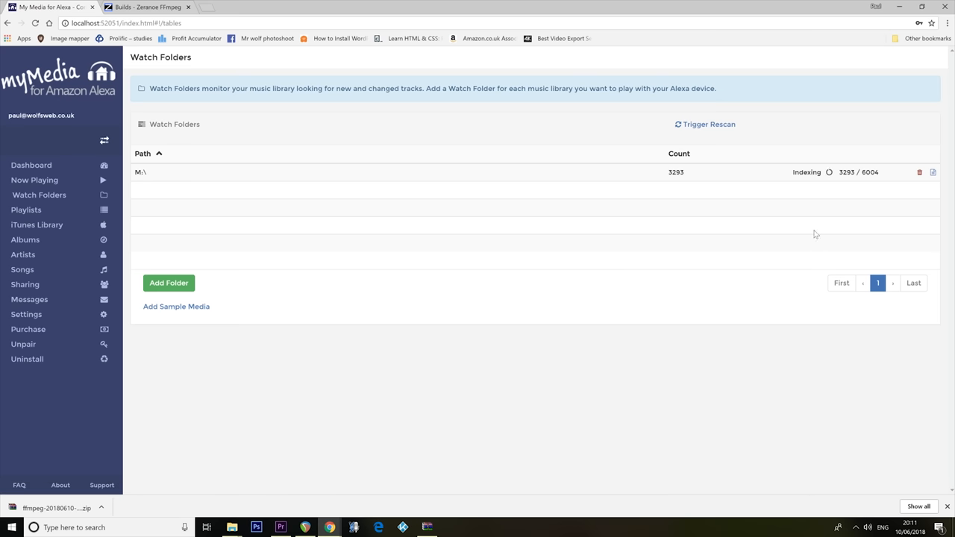
mouse_move(731, 321)
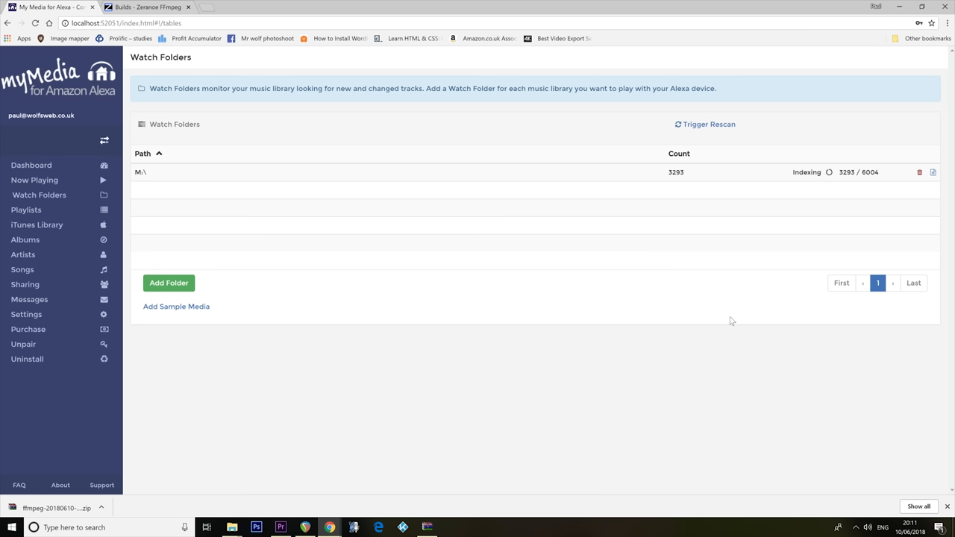
mouse_move(641, 376)
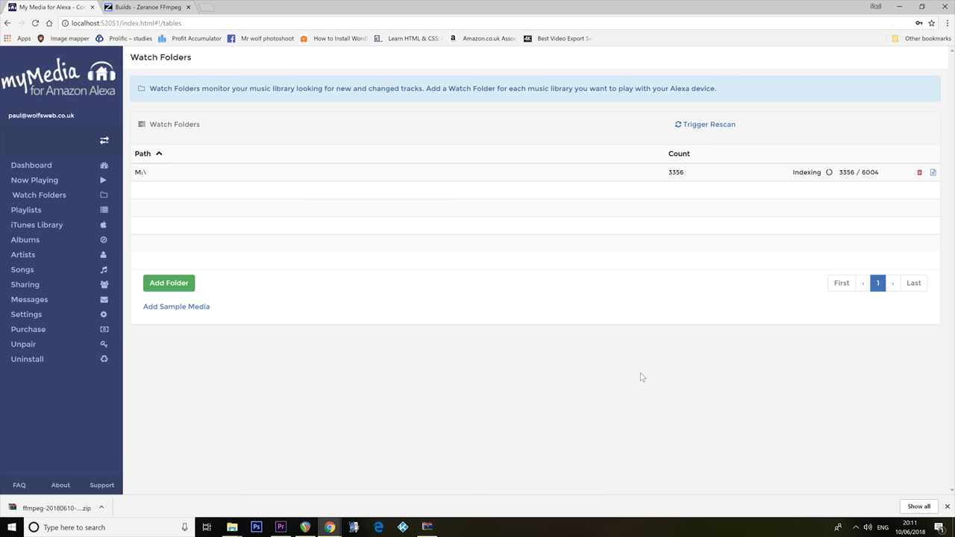
mouse_move(485, 397)
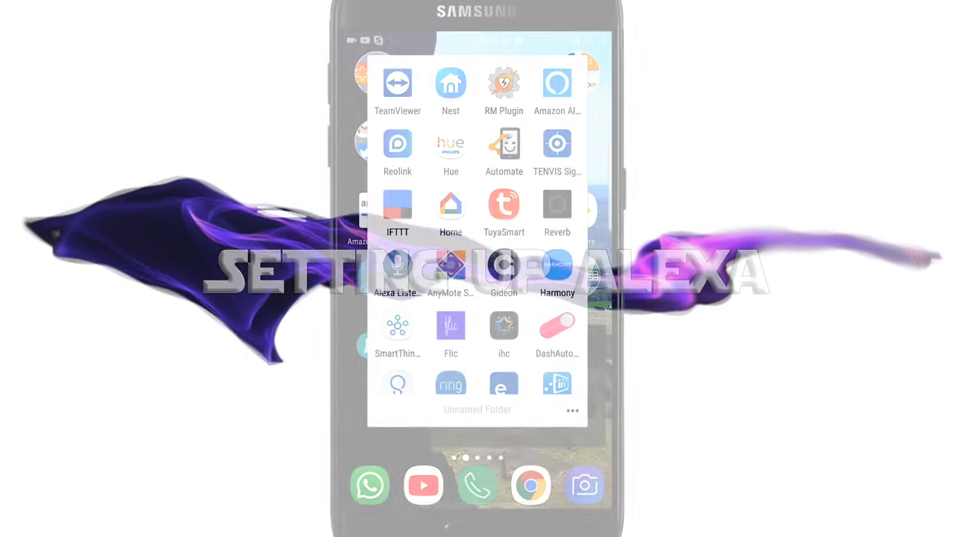
- Find the My Media skill in the Alexa app's Skills catalogue by searching 'Mymed'
click(557, 83)
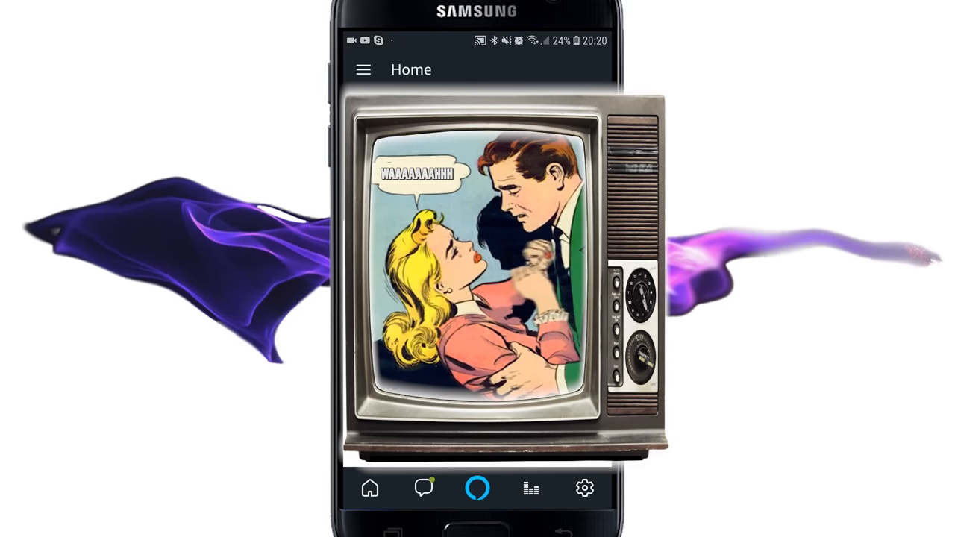
click(364, 70)
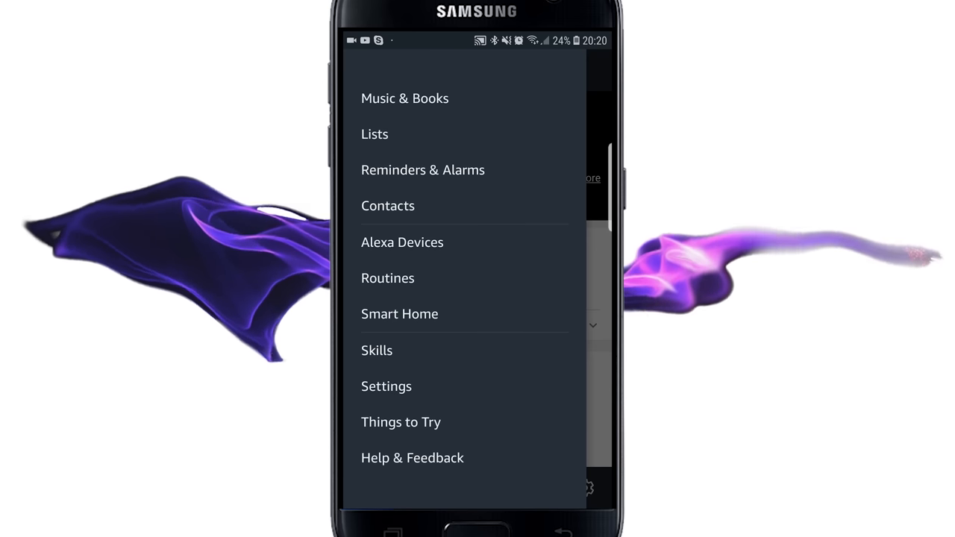
click(478, 488)
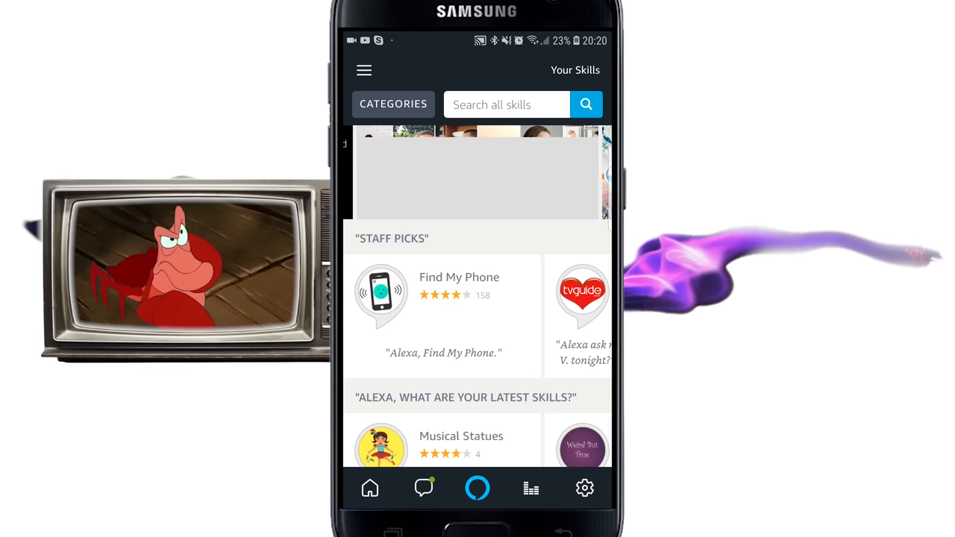
click(507, 105)
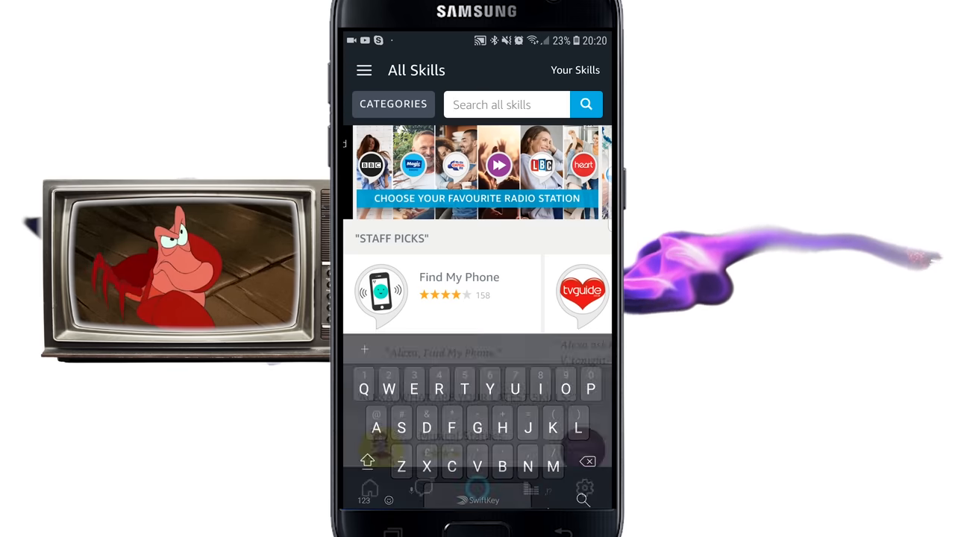
text(Mymedia)
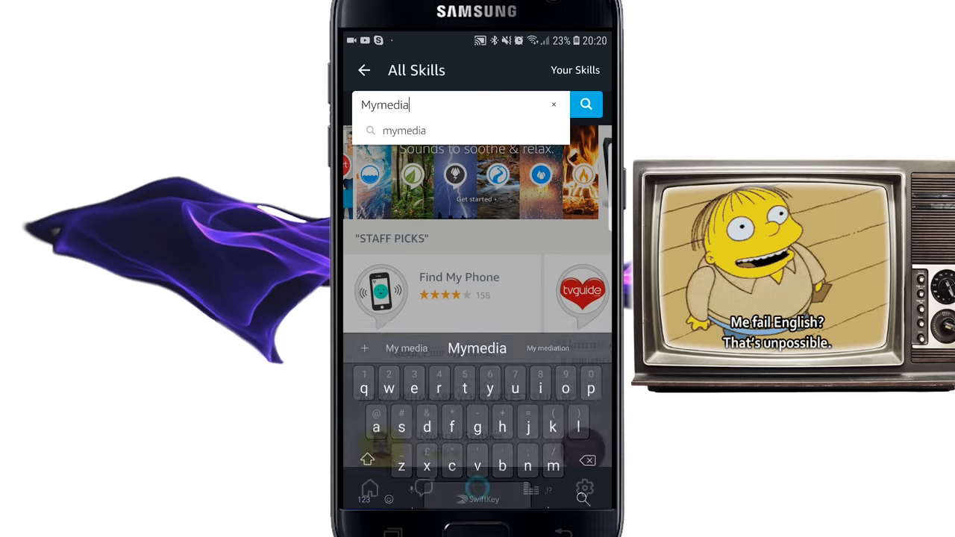
click(585, 105)
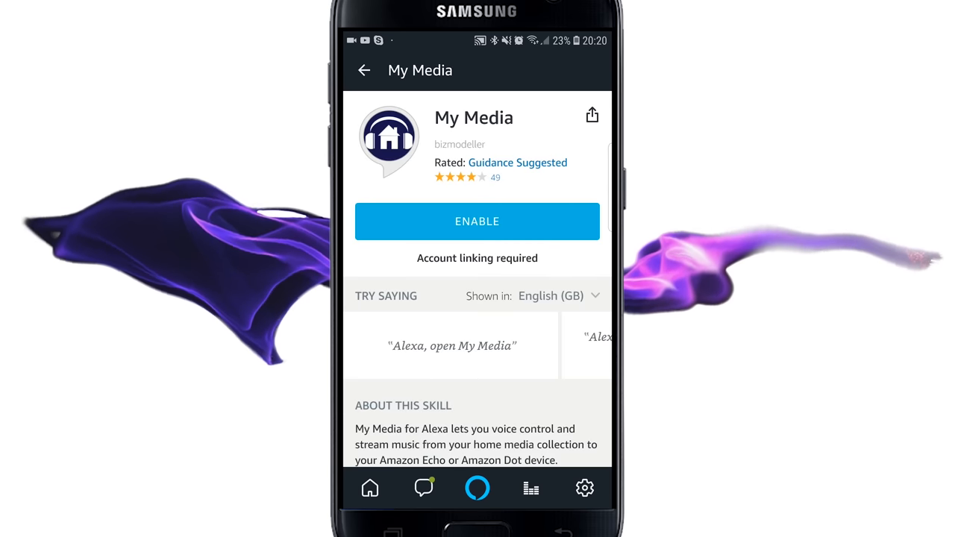
- Enable the My Media skill and begin Amazon sign-in for account linking
click(478, 221)
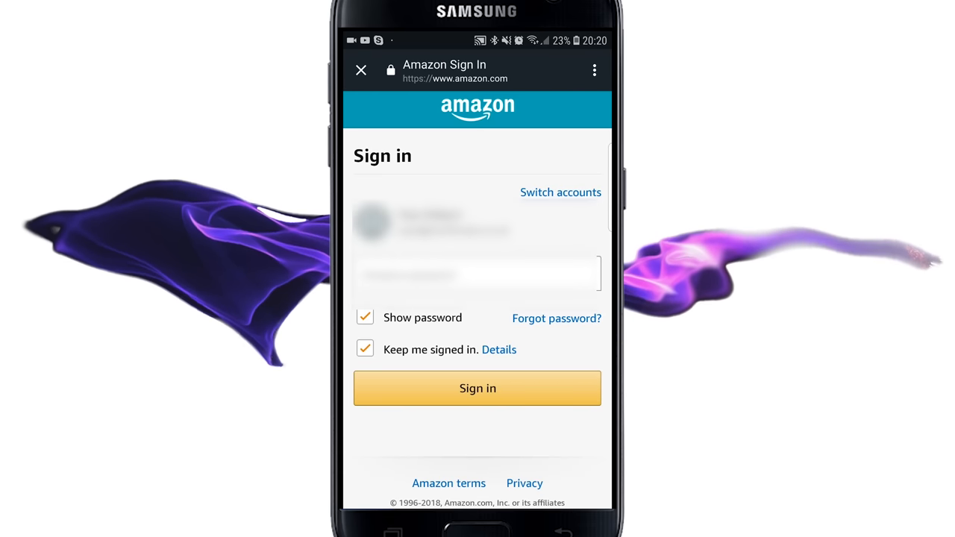
click(478, 273)
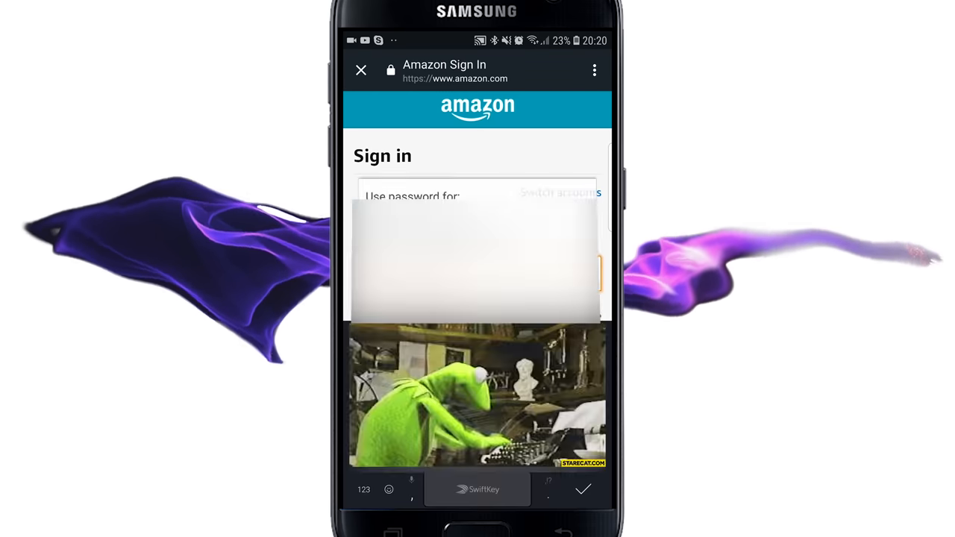